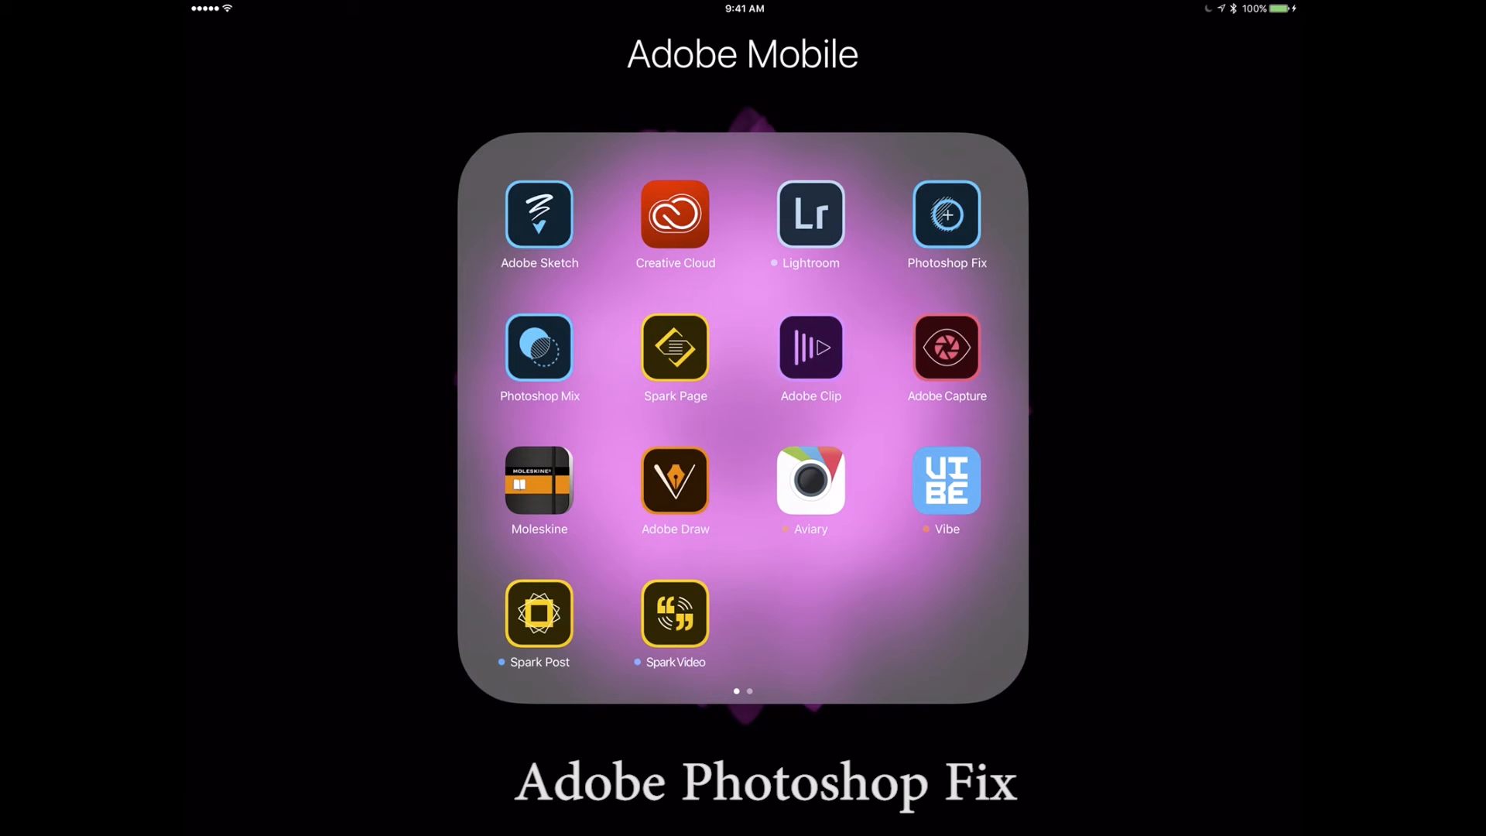
Launch Photoshop Fix and start a new project from the Eiffel Tower photo.
click(945, 214)
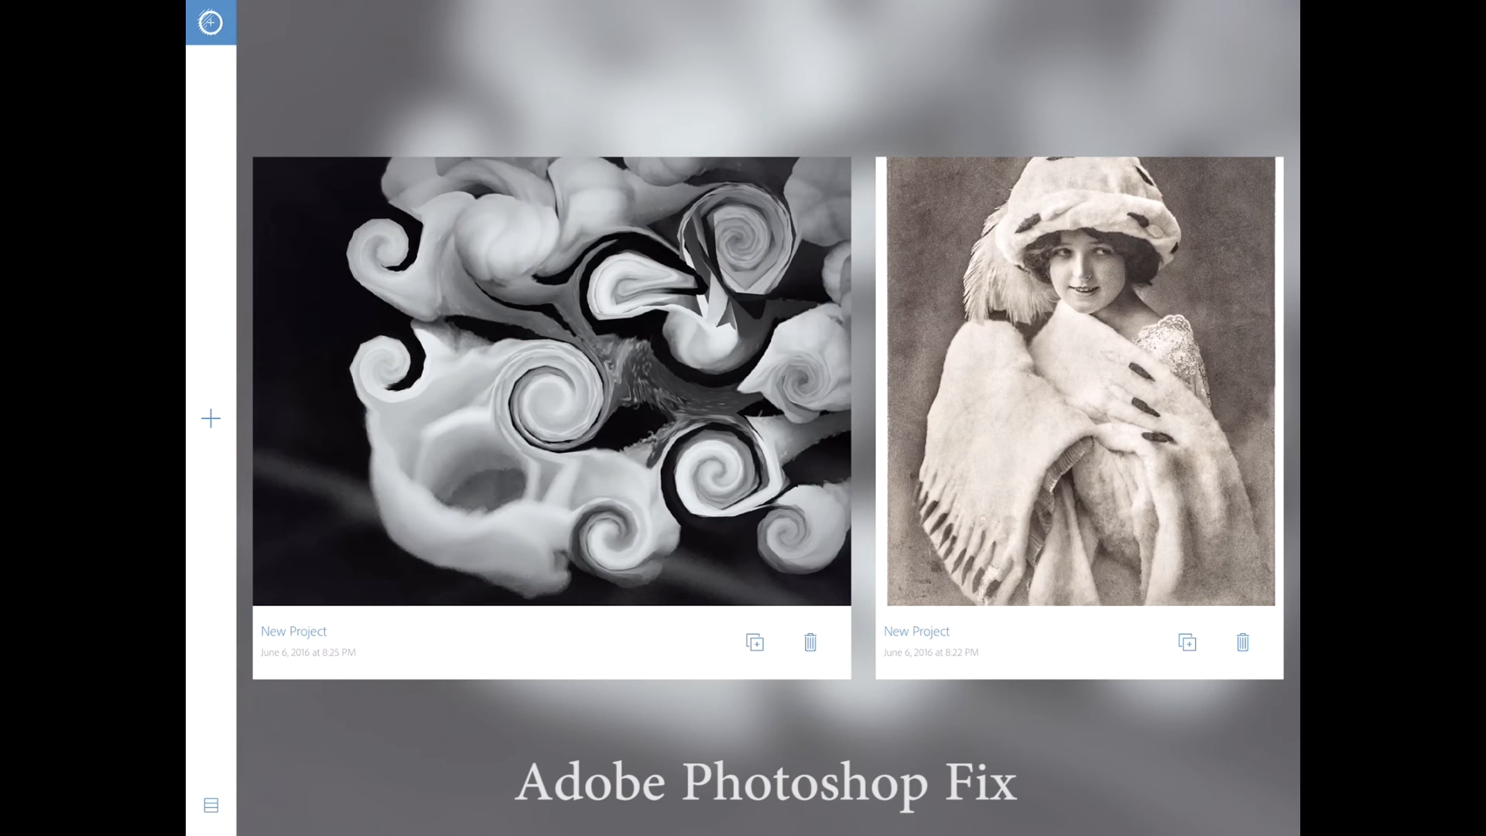
click(209, 417)
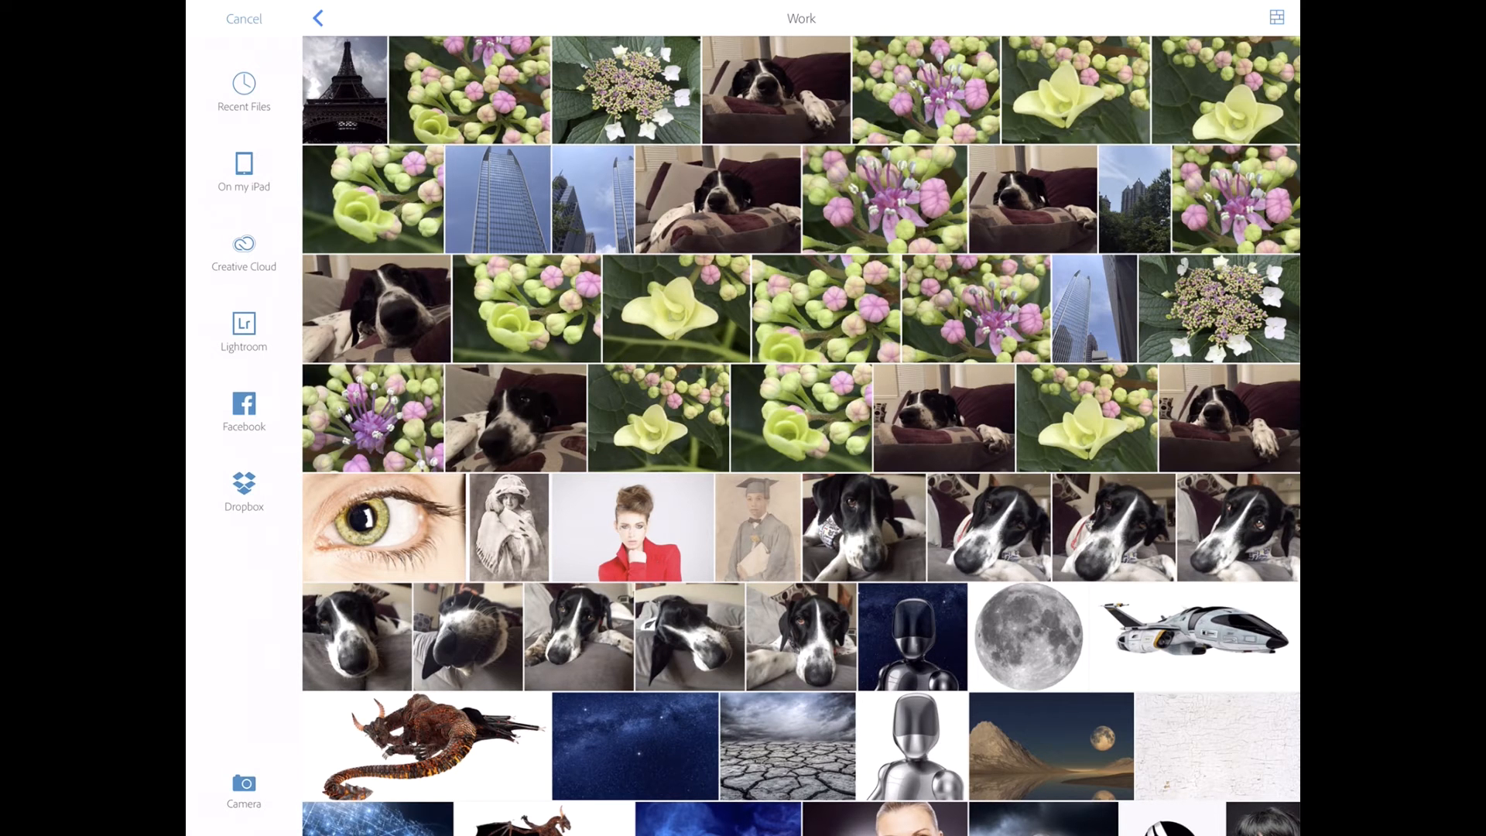
click(344, 89)
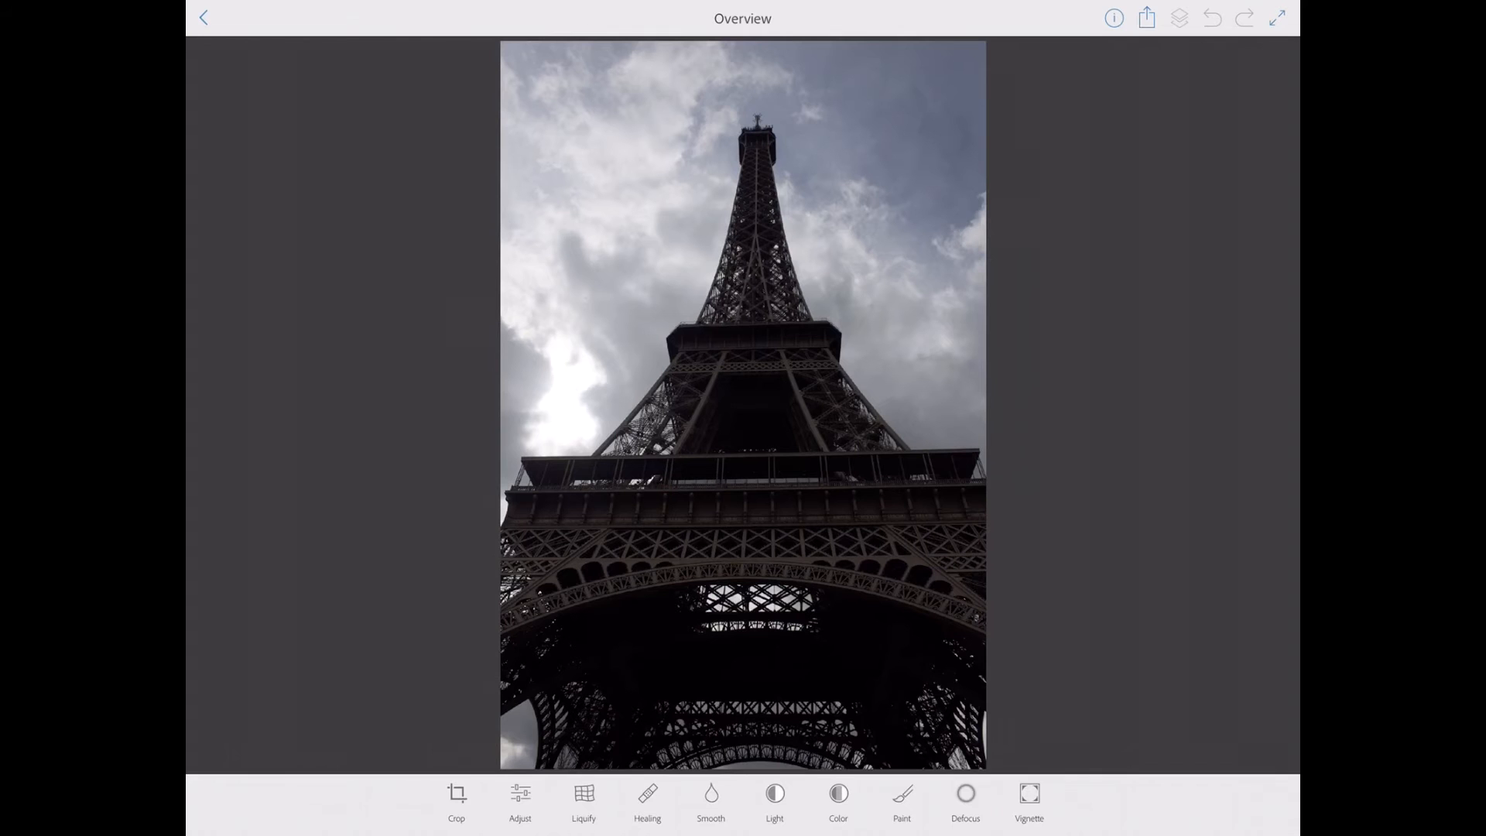
In Adjust, raise the exposure and lower the contrast of the photo.
click(520, 799)
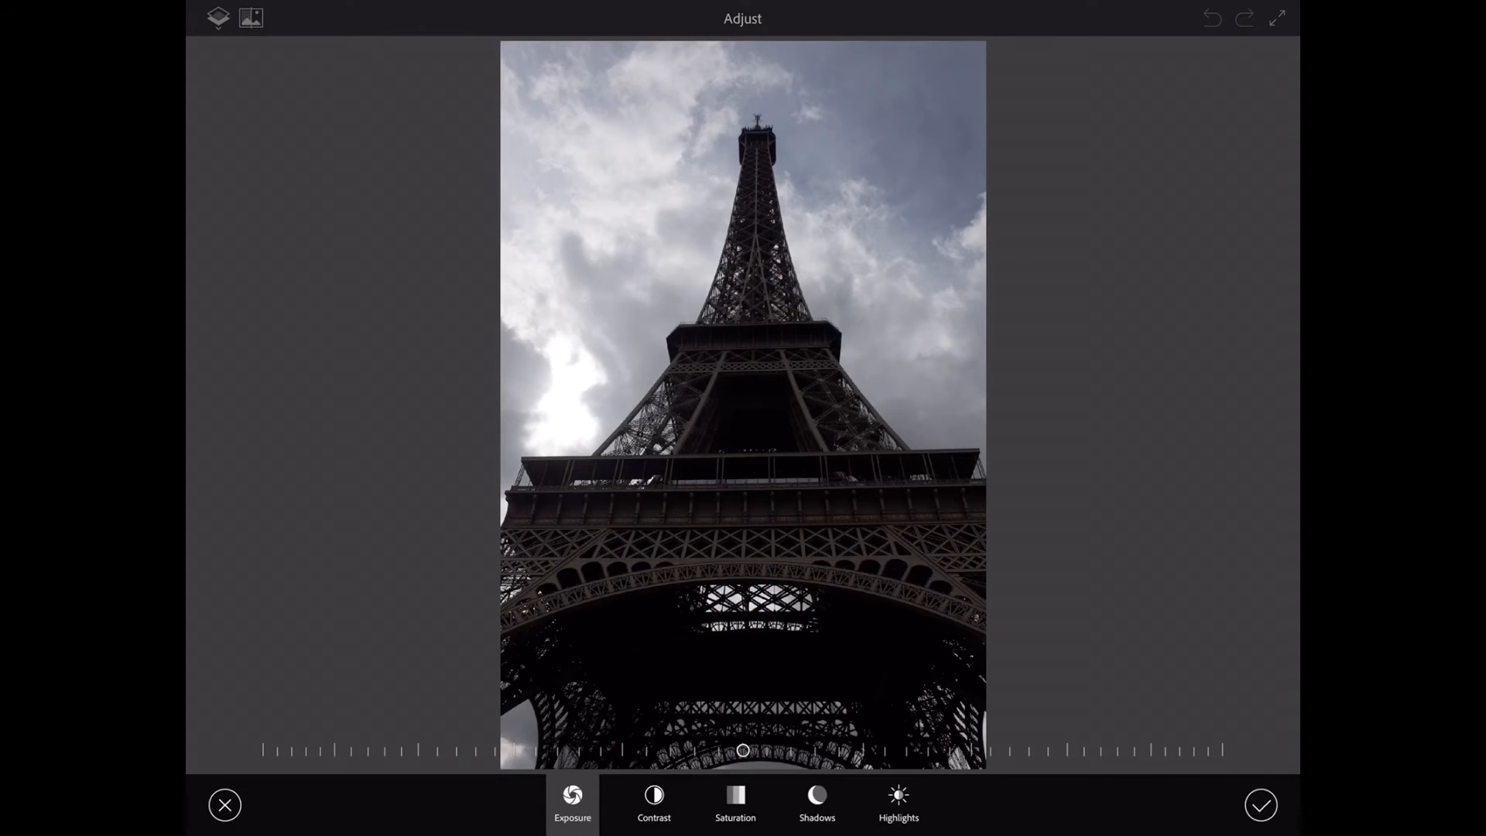
drag(745, 751, 794, 750)
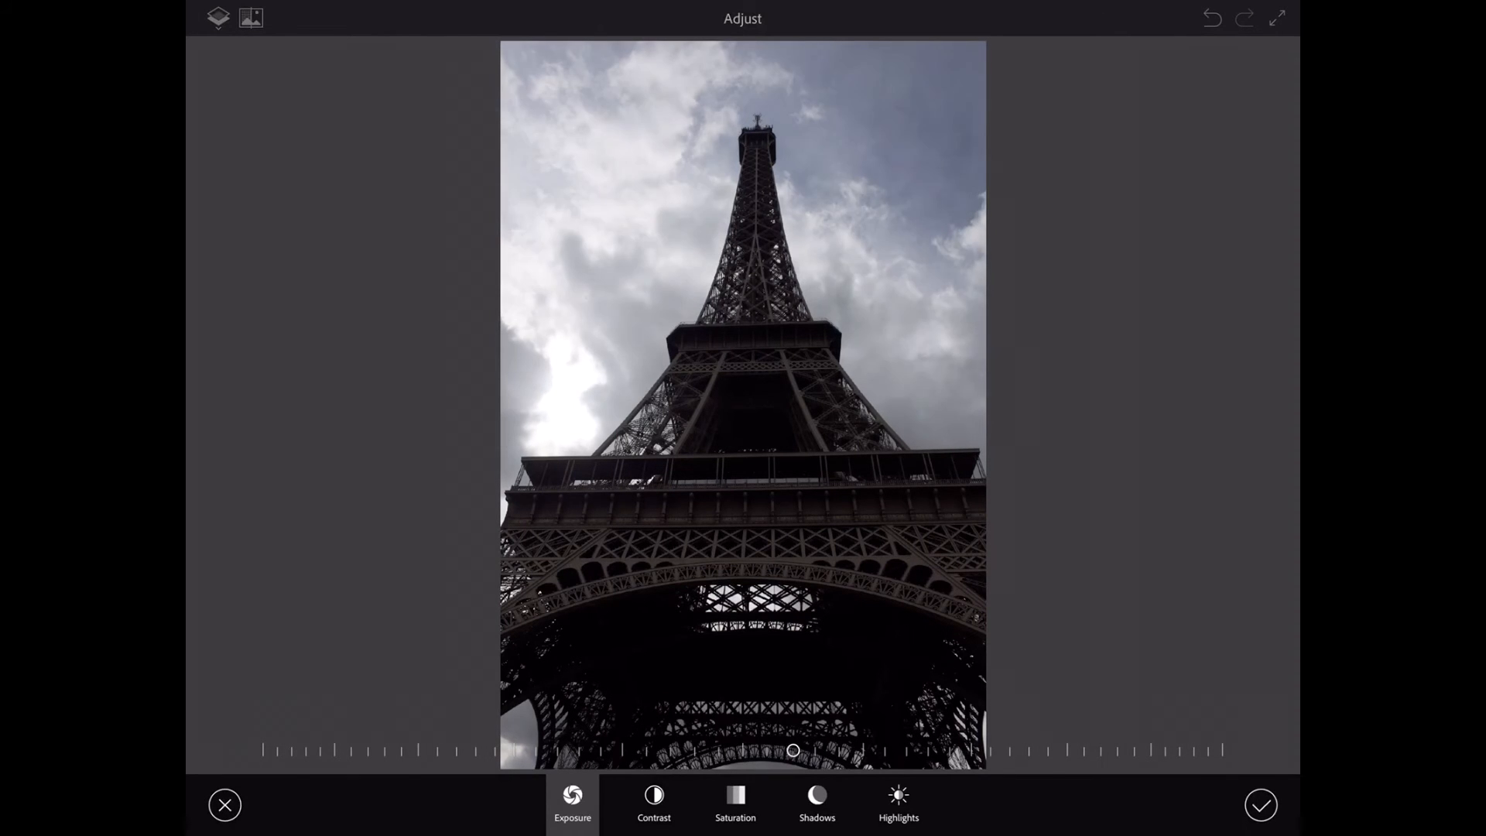
drag(792, 750, 847, 751)
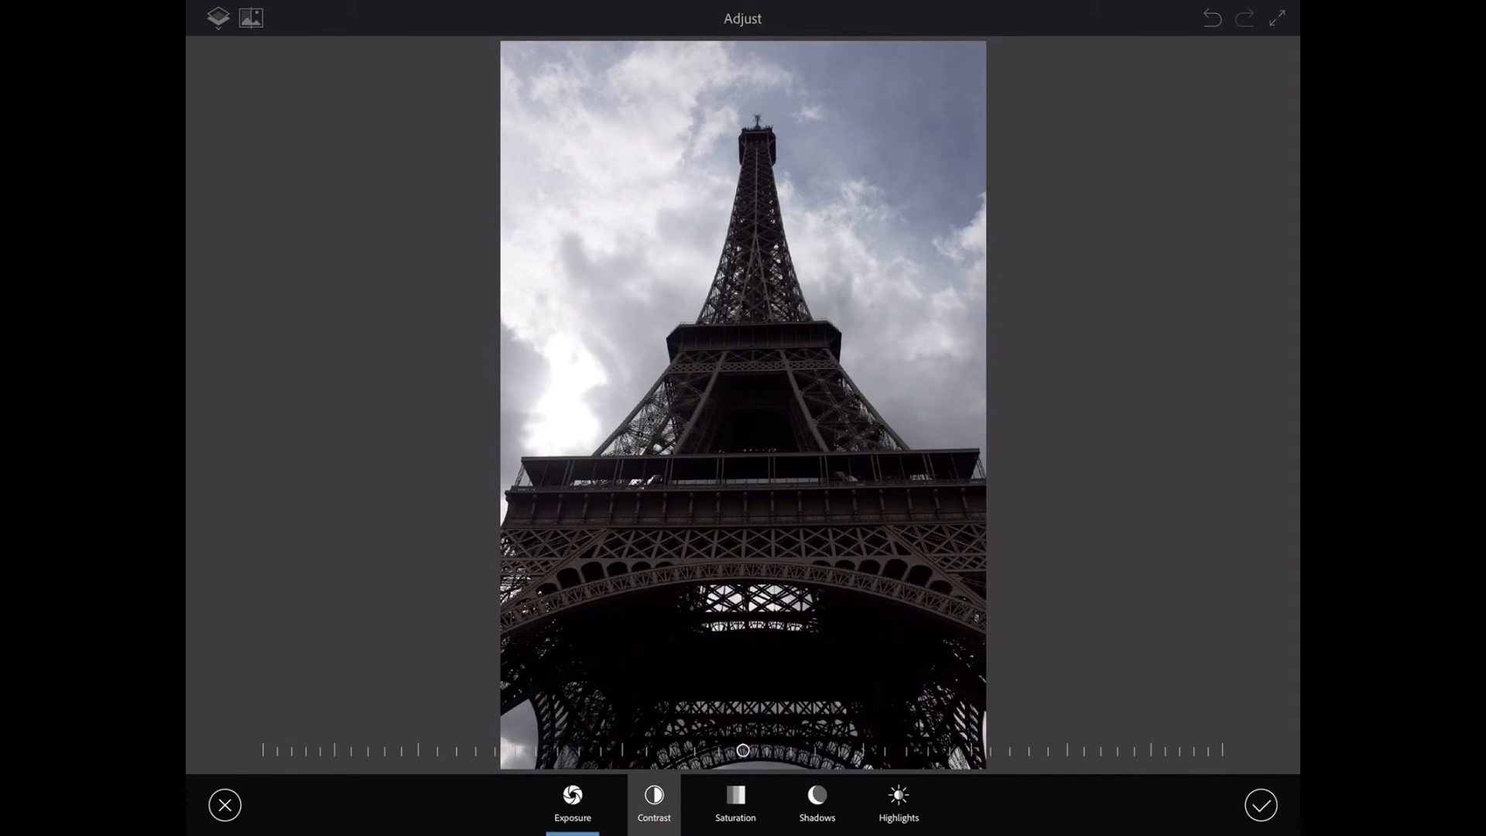
drag(744, 750, 398, 750)
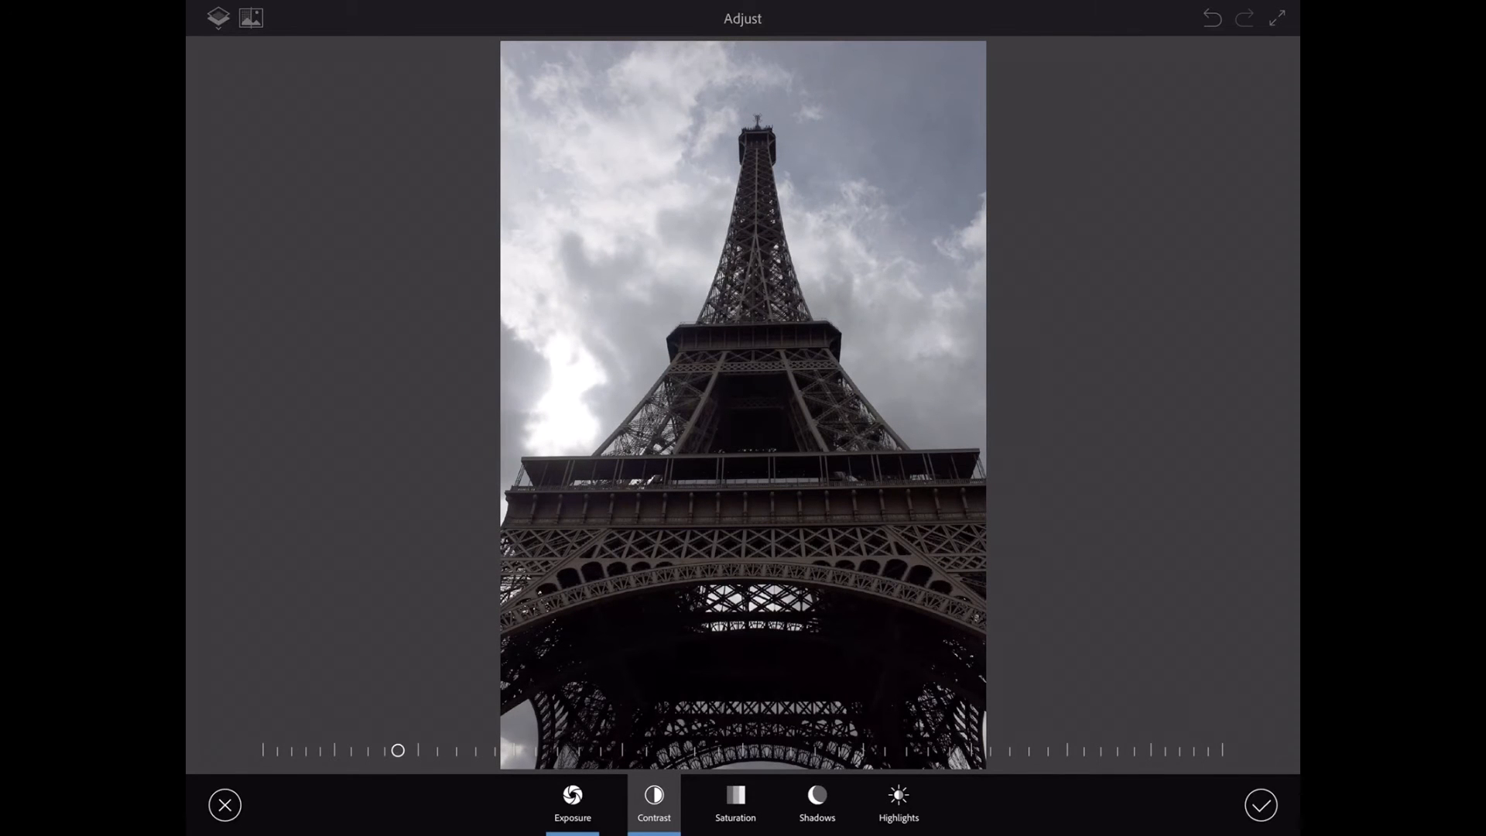
Drop saturation to minimum for black and white, tone down the highlights, and apply the adjustments.
click(735, 804)
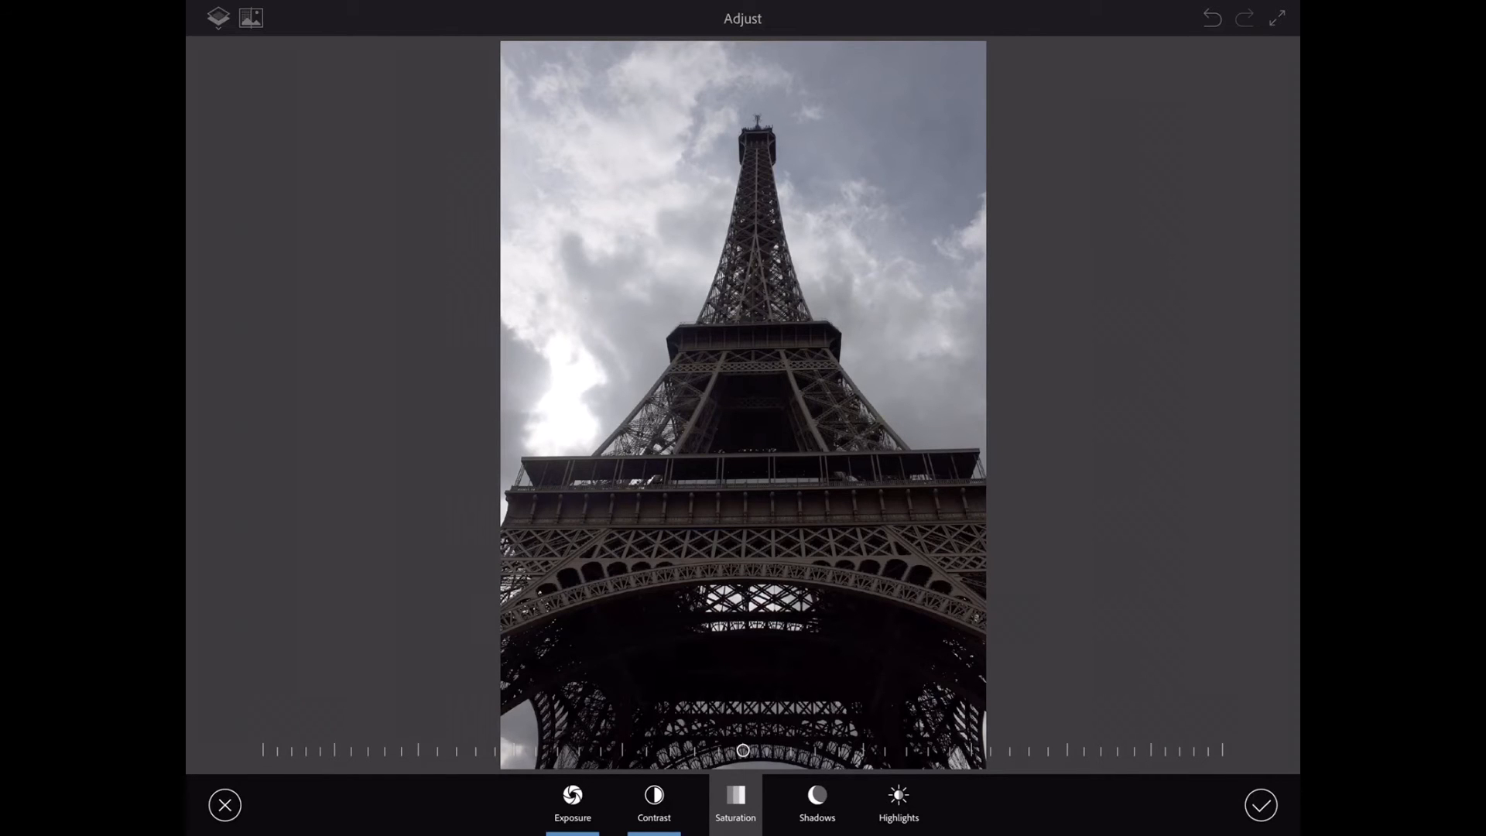
drag(743, 749, 263, 749)
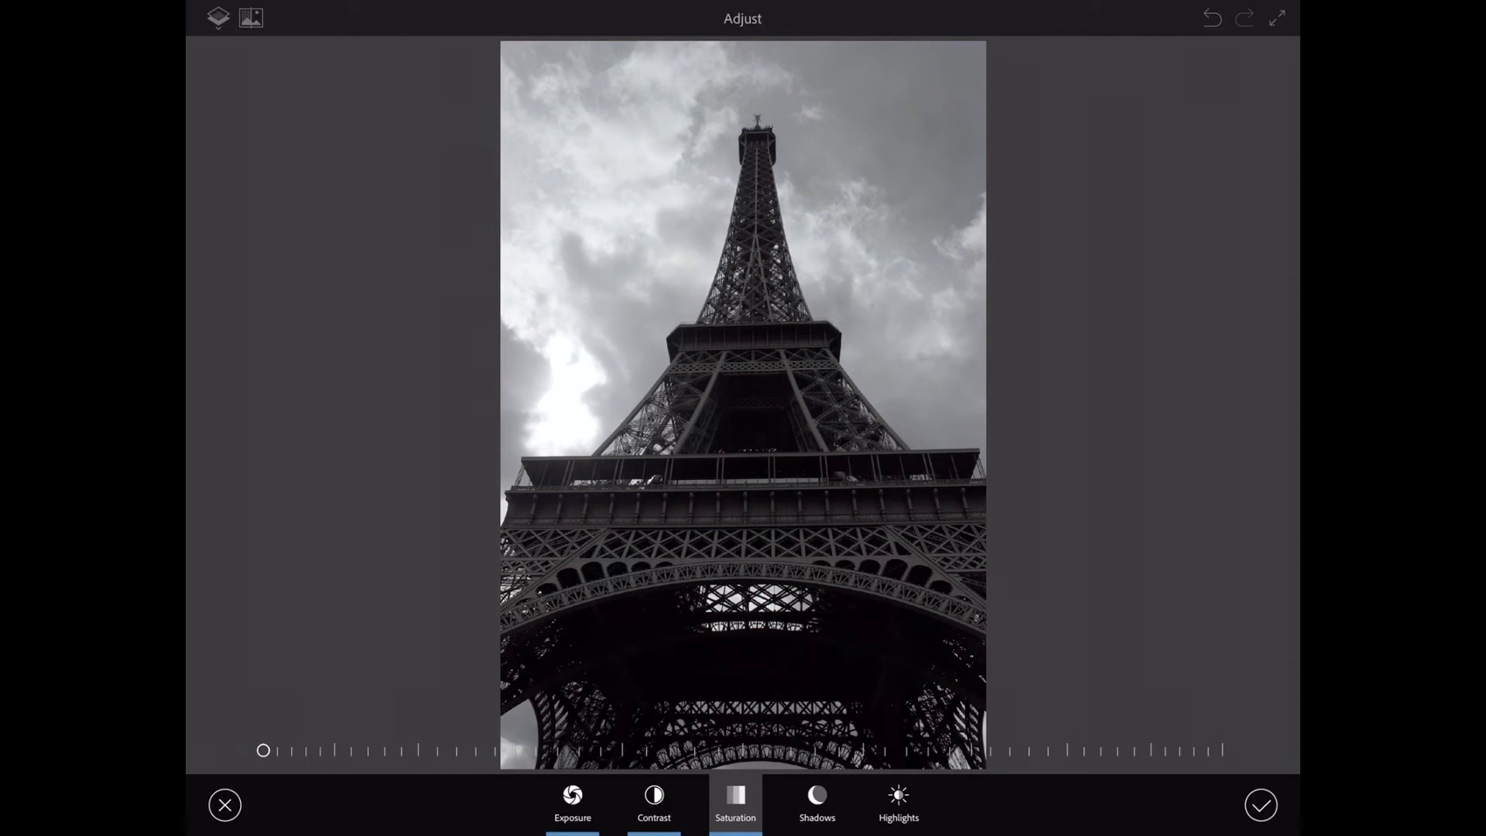
click(818, 803)
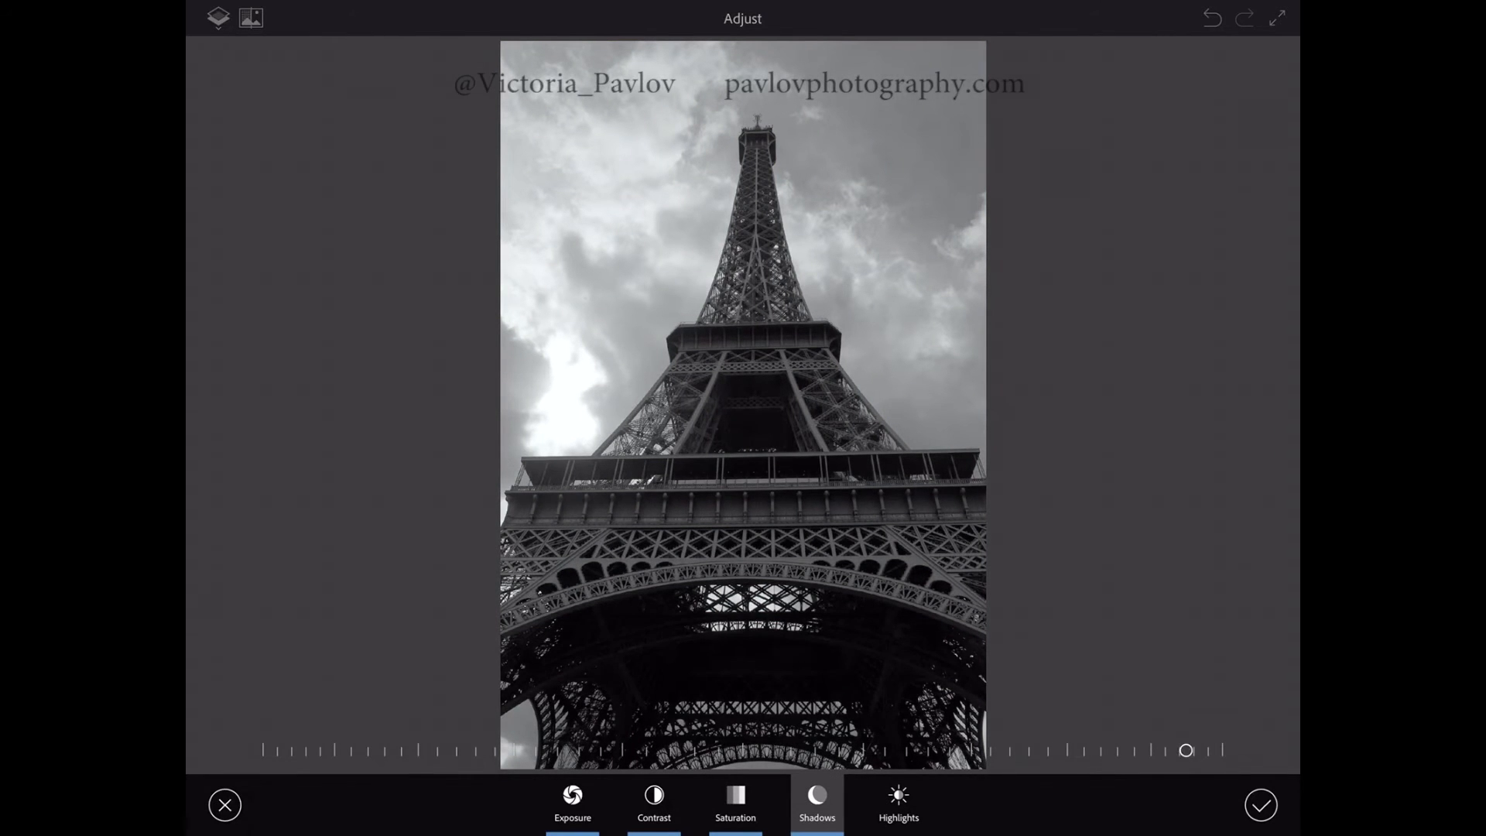
click(897, 803)
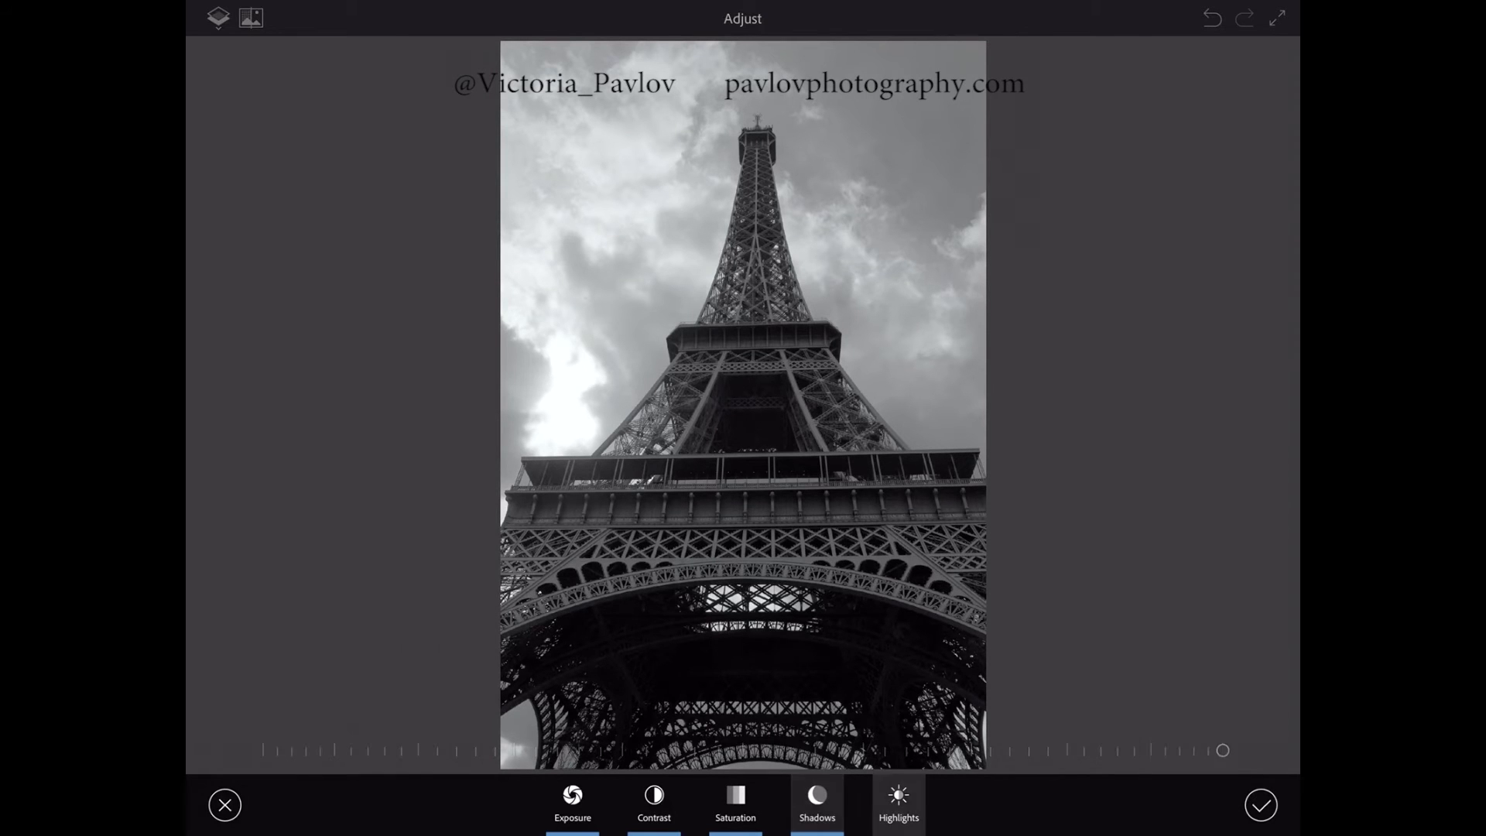
drag(1222, 751, 907, 750)
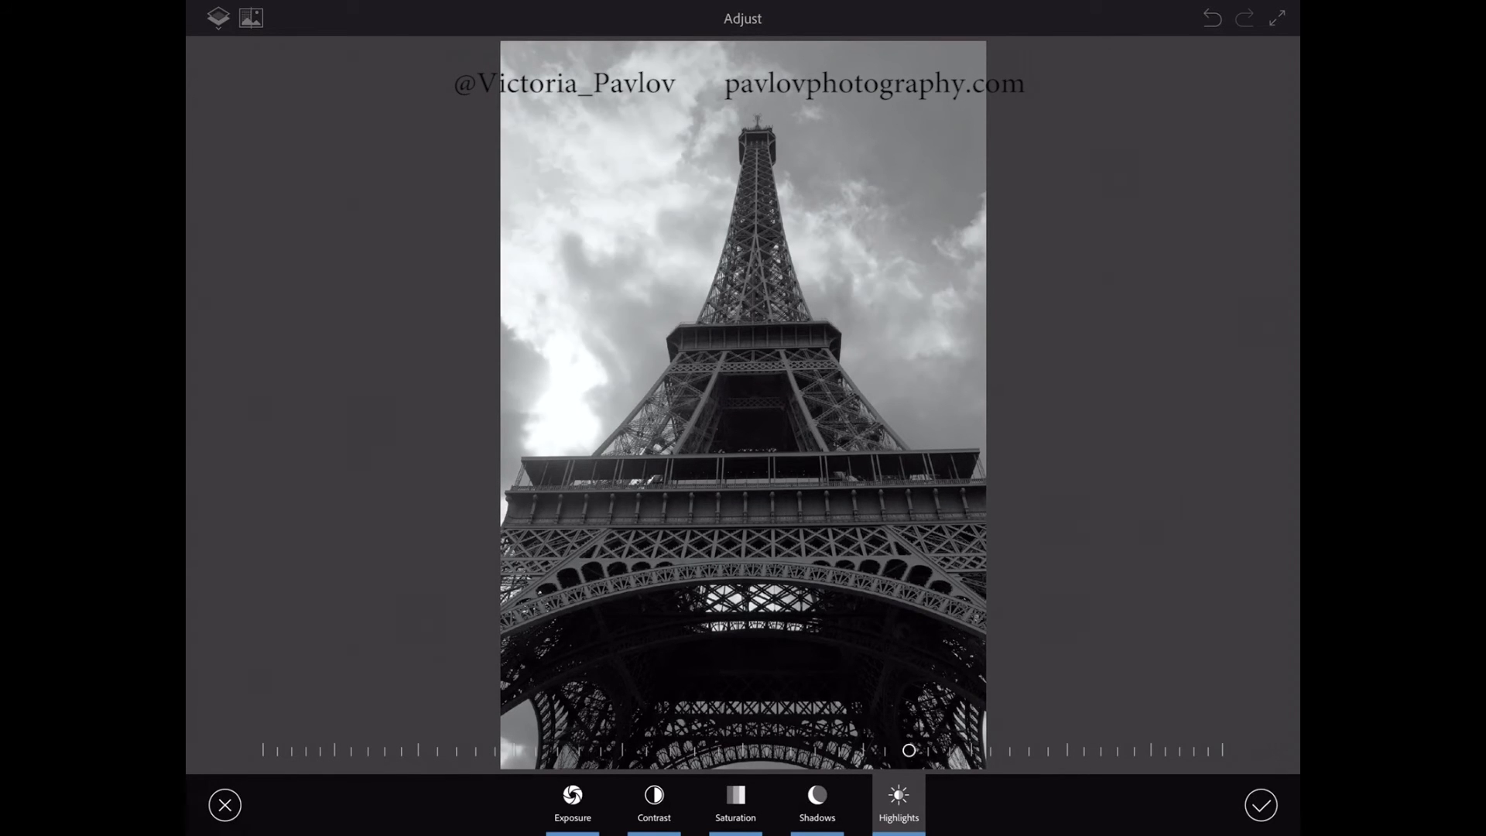
drag(907, 751, 543, 751)
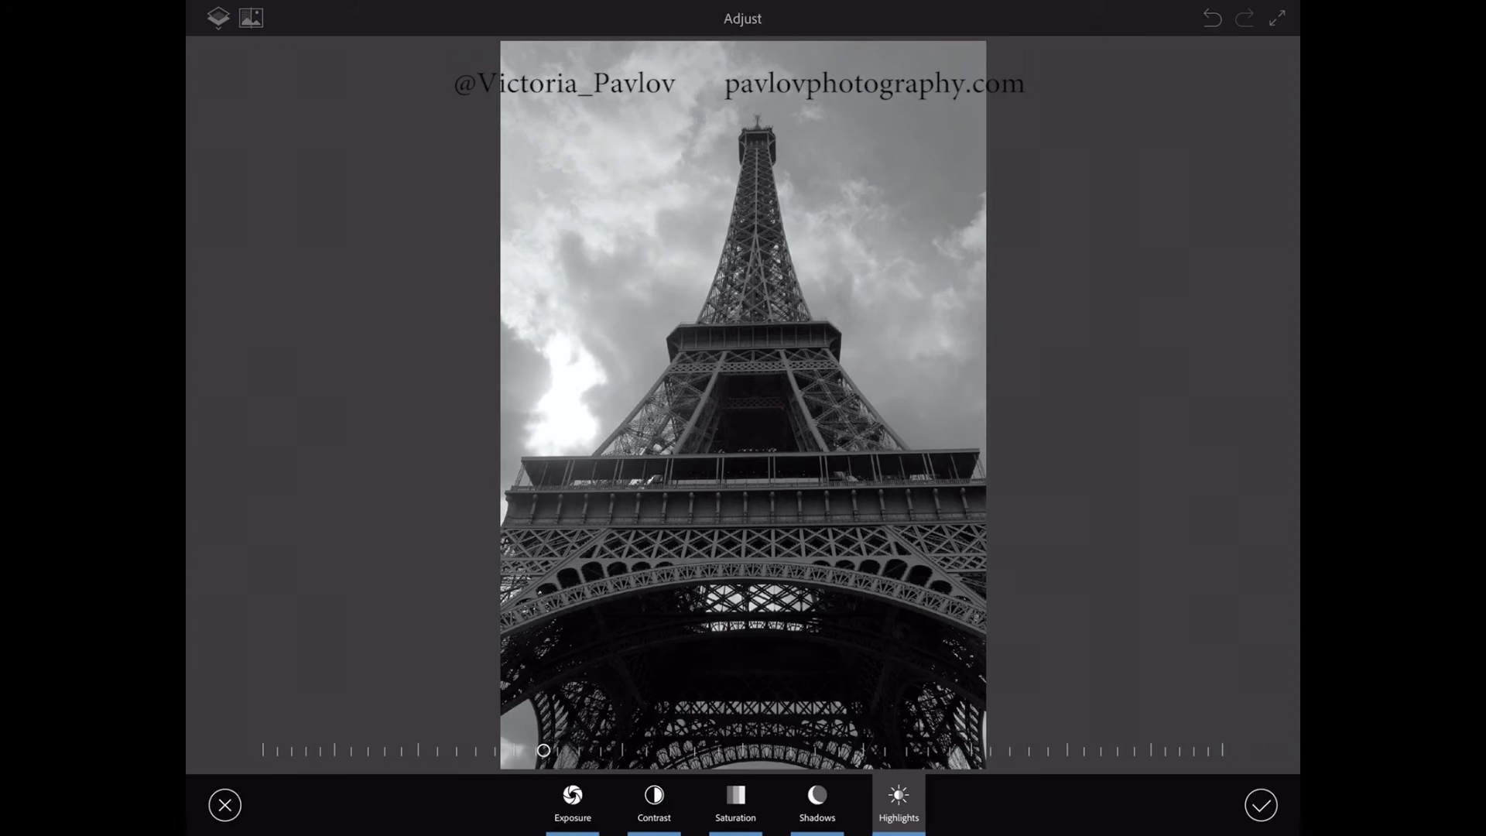
click(1260, 804)
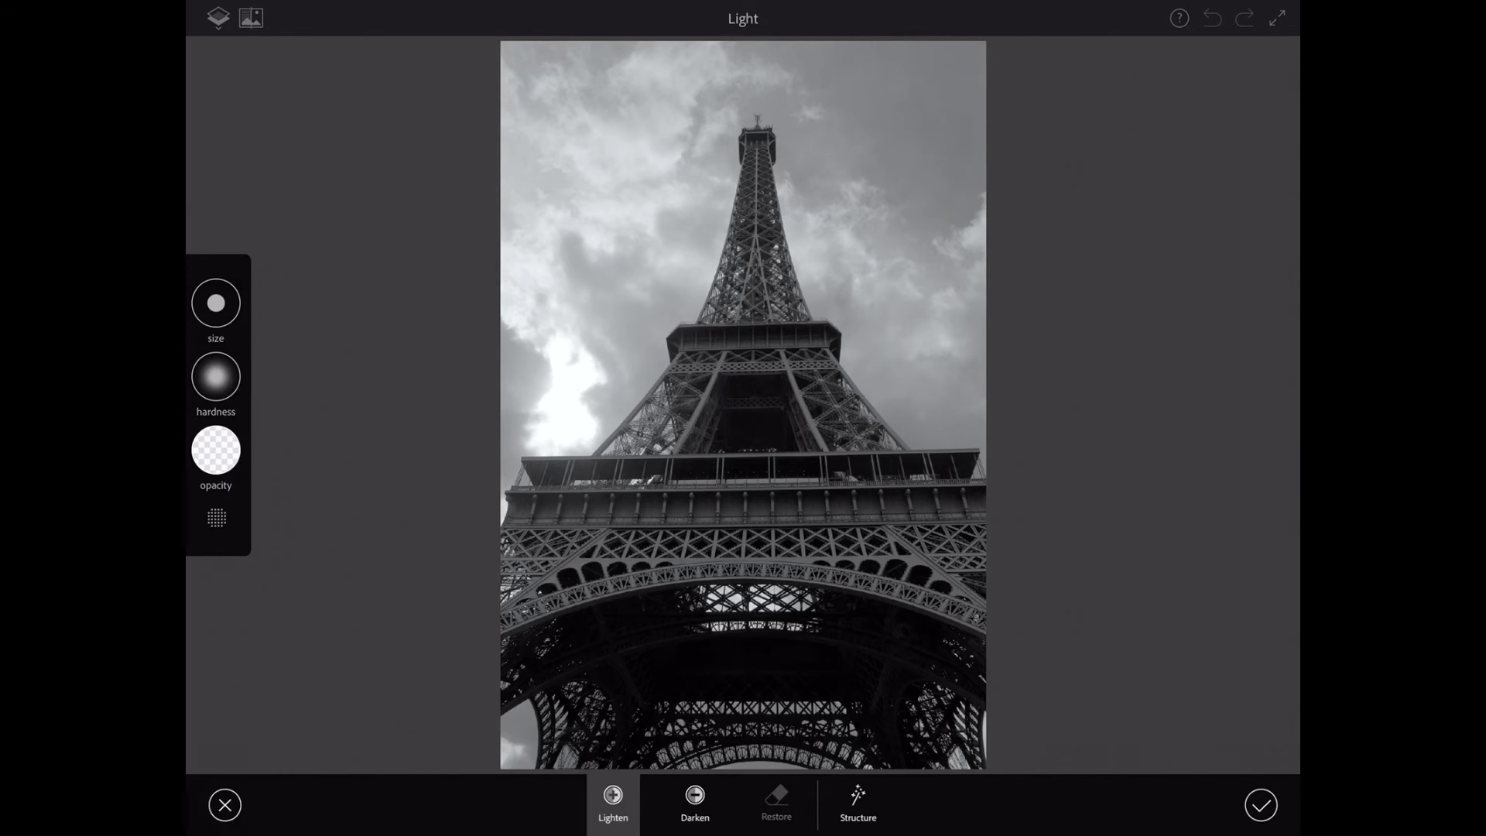
Paint over the tower with the Light brush to lighten it and apply.
click(216, 450)
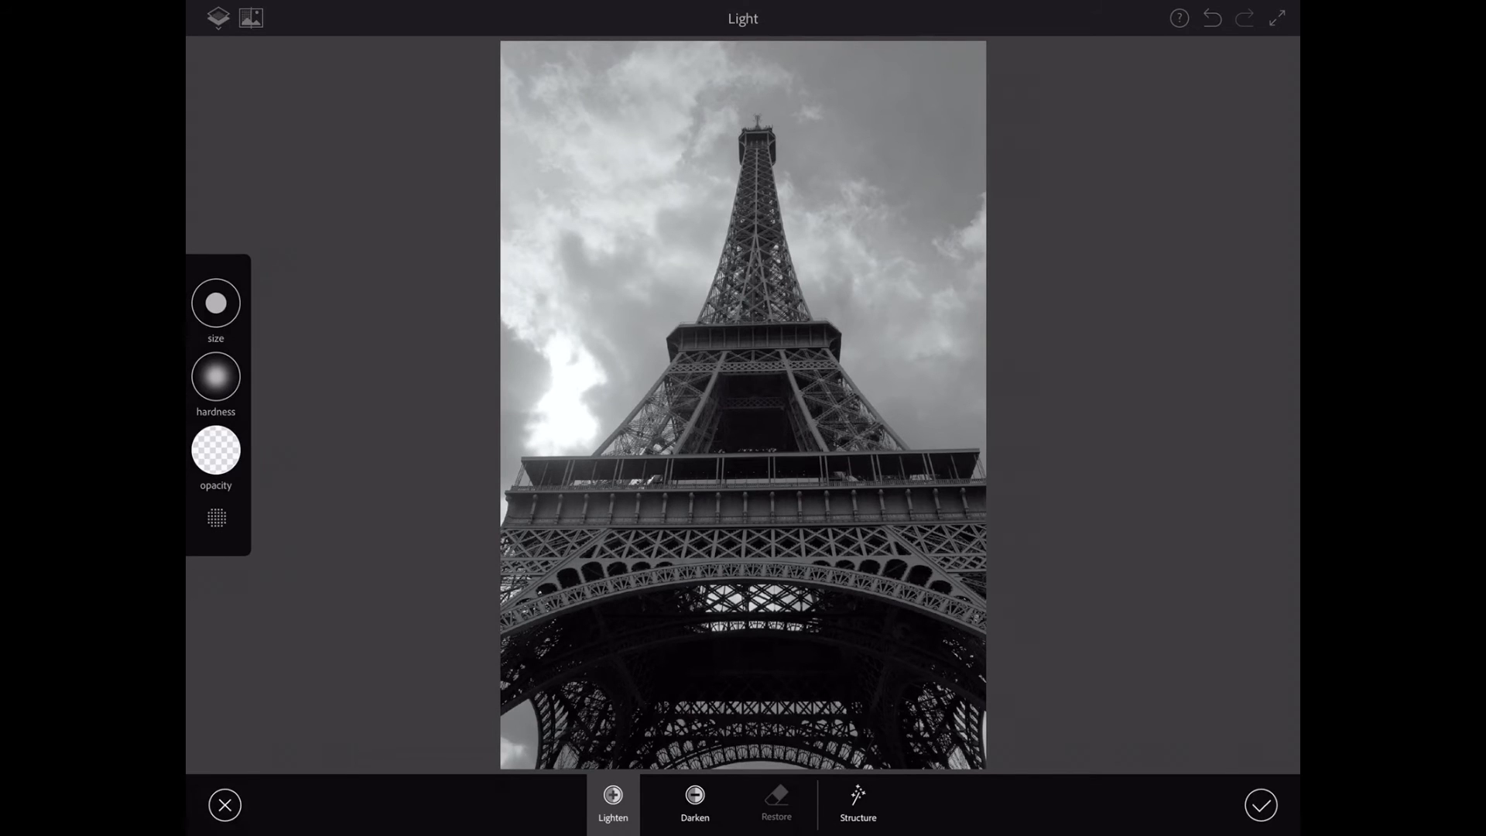
click(776, 803)
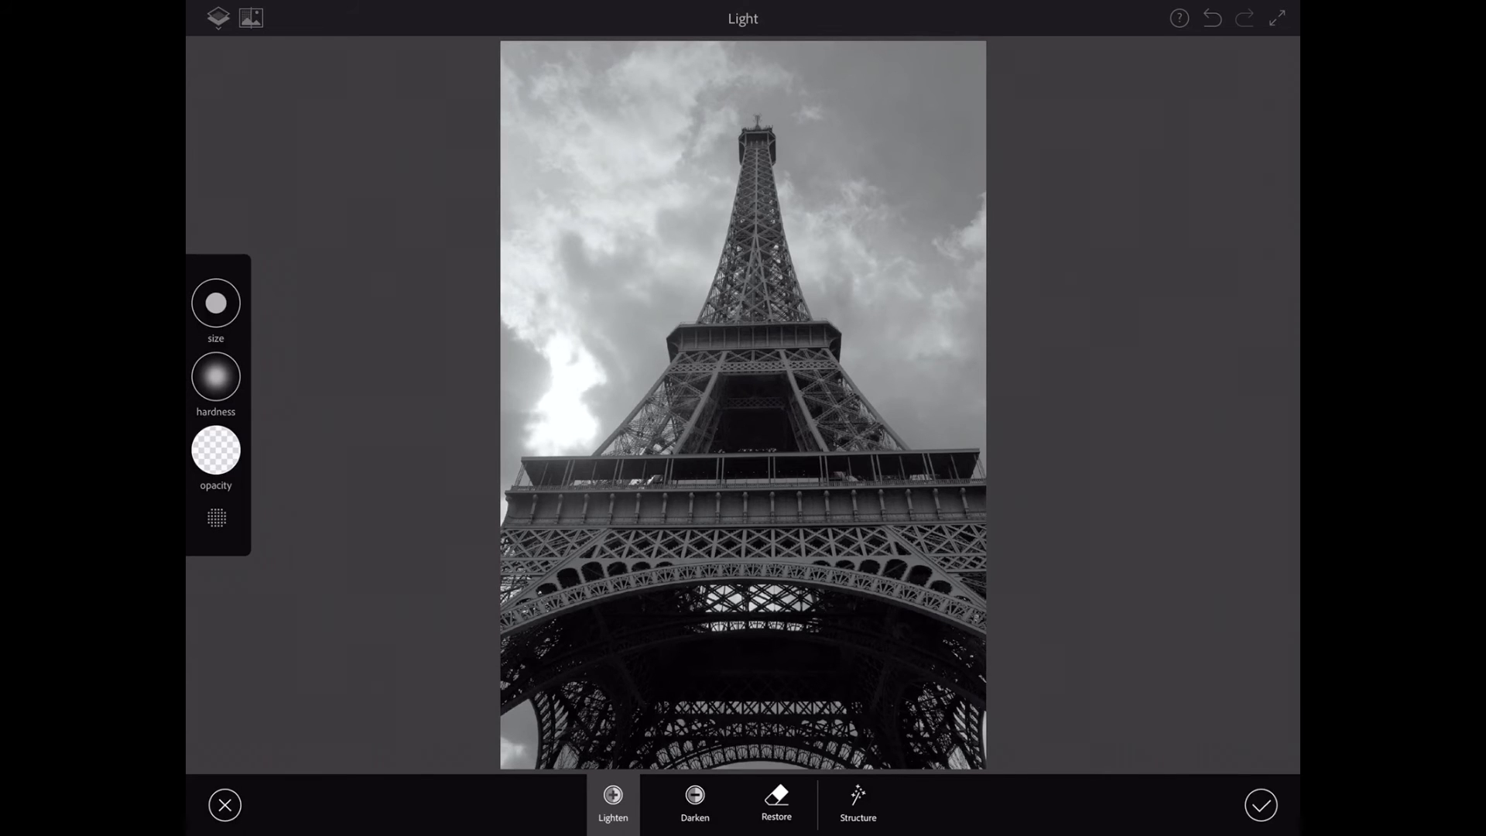
click(749, 407)
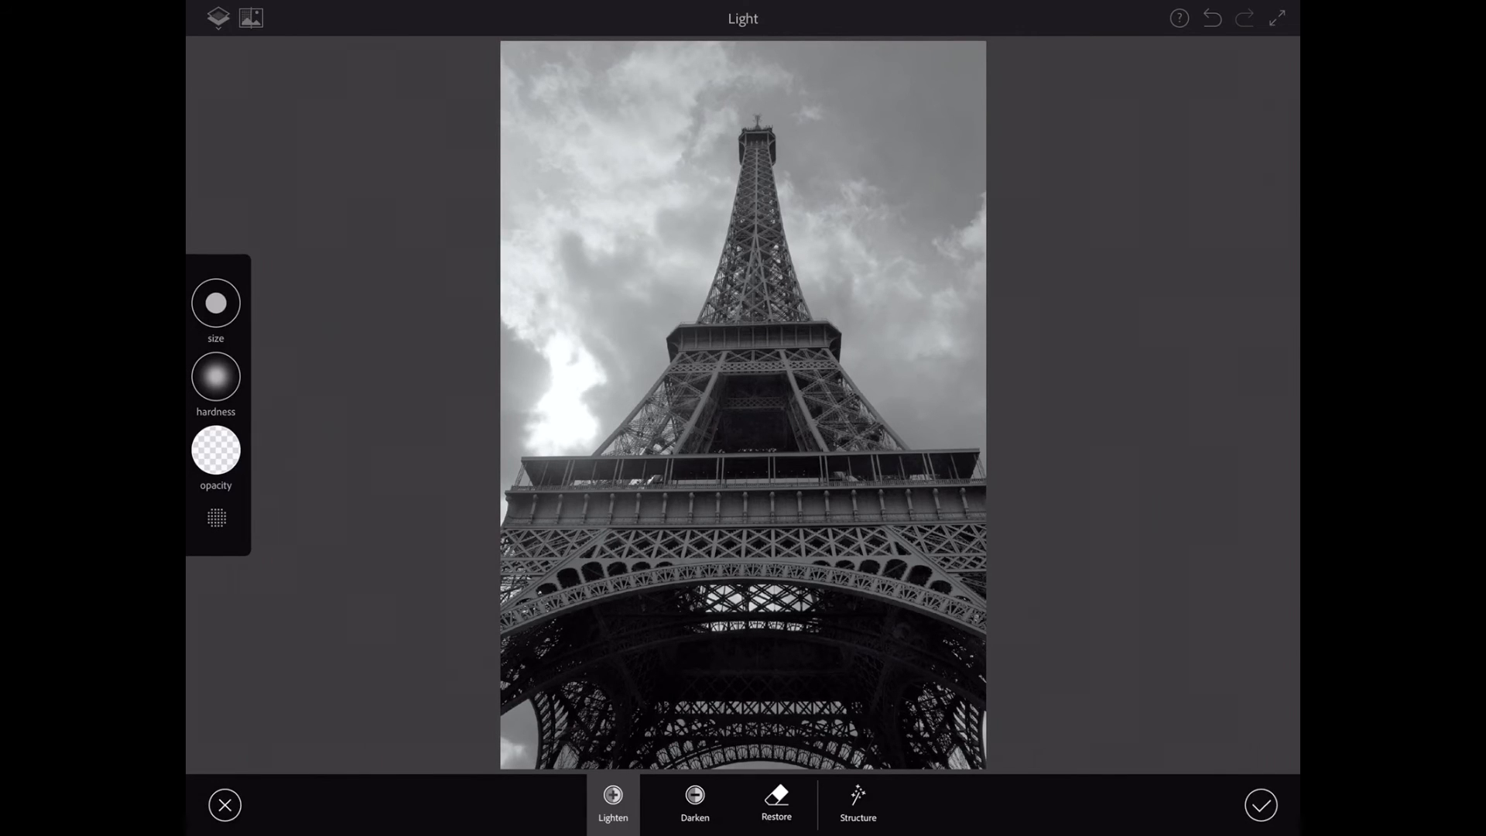
click(1260, 804)
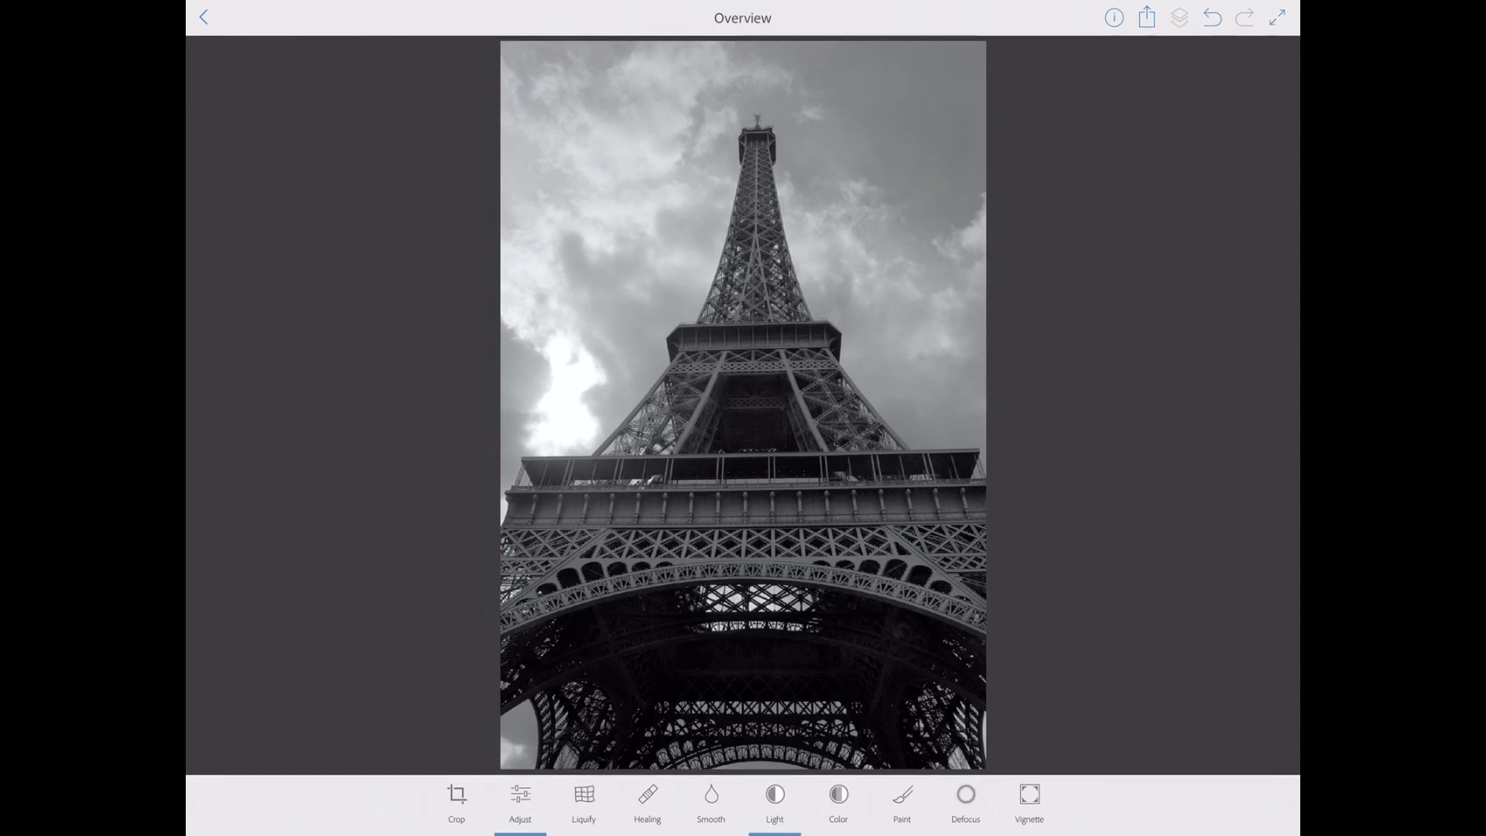
With the Sharpen brush at a softer hardness, brush over the tower's ironwork and apply.
click(710, 801)
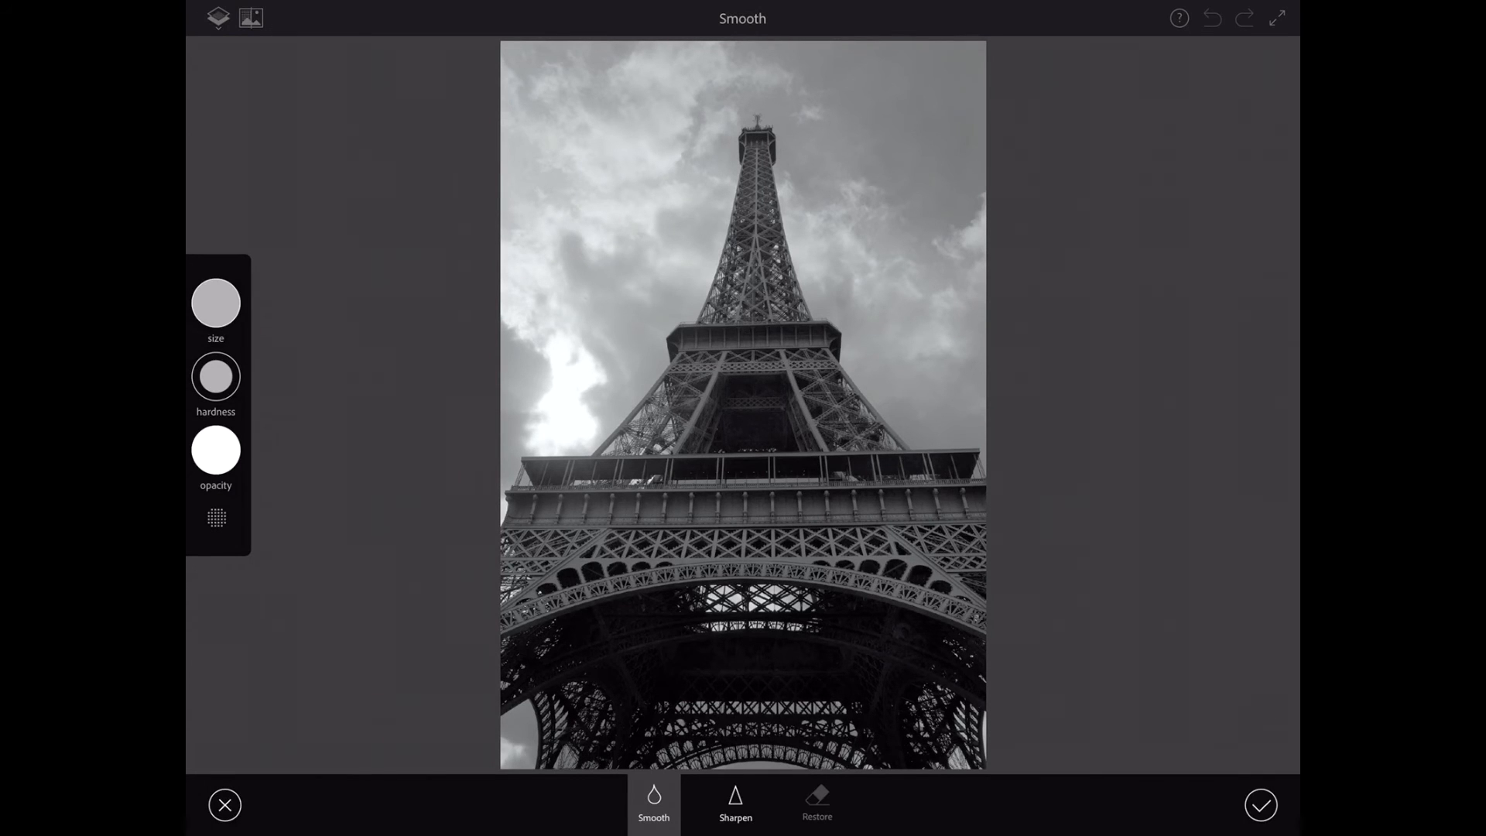
click(735, 803)
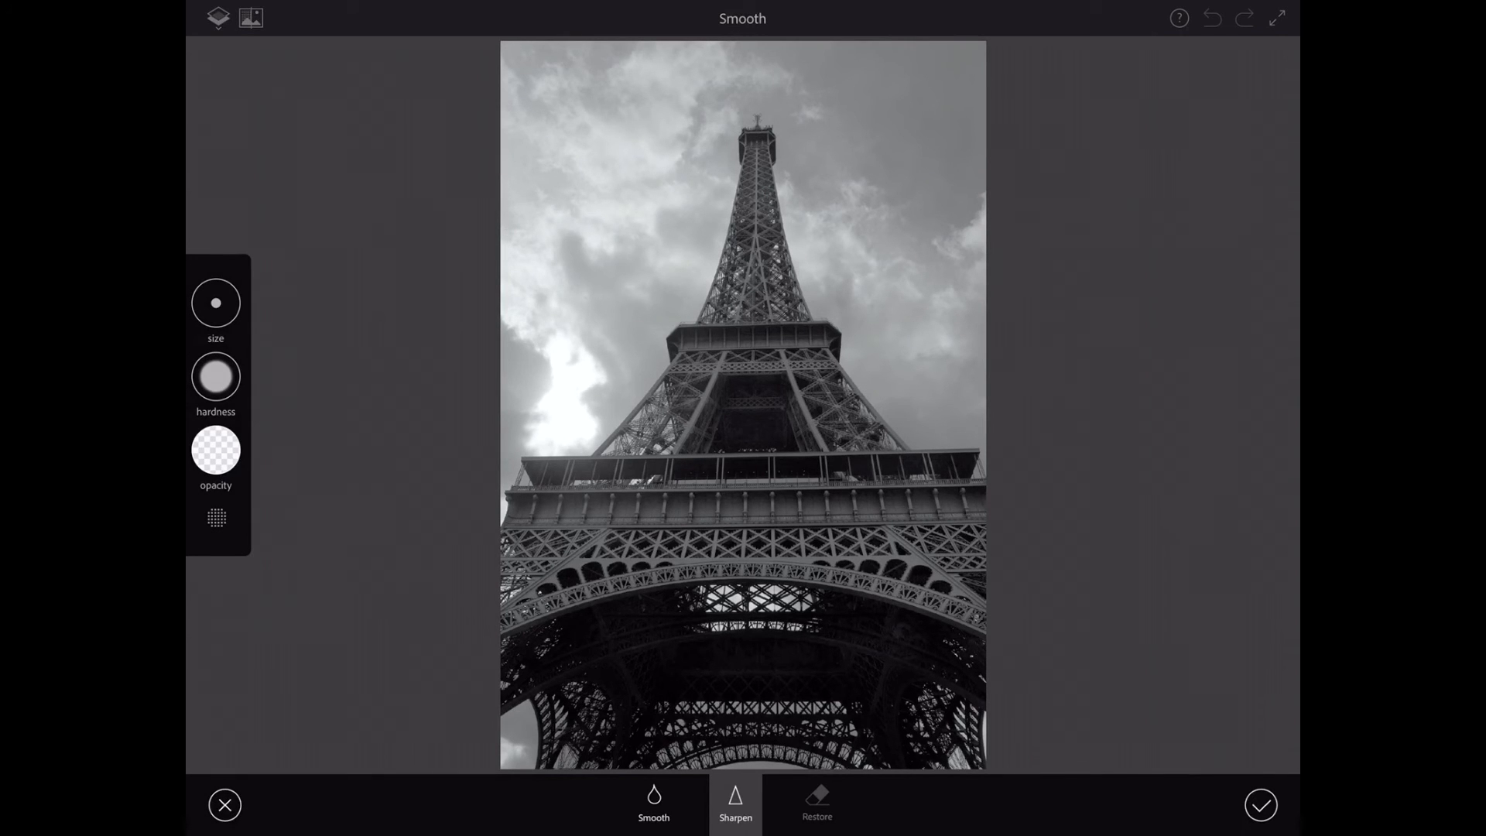
click(215, 376)
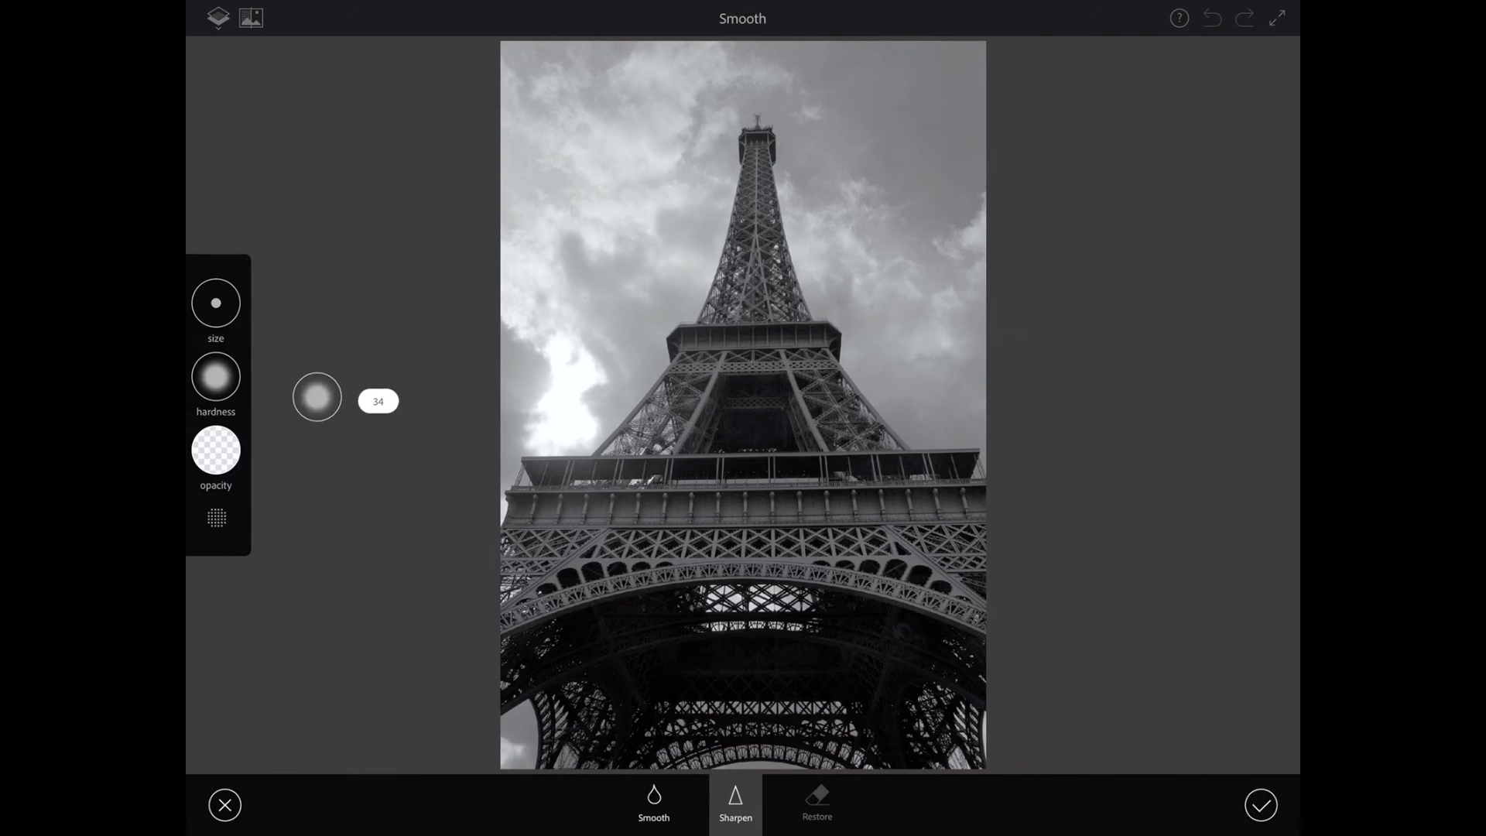
drag(315, 398, 316, 246)
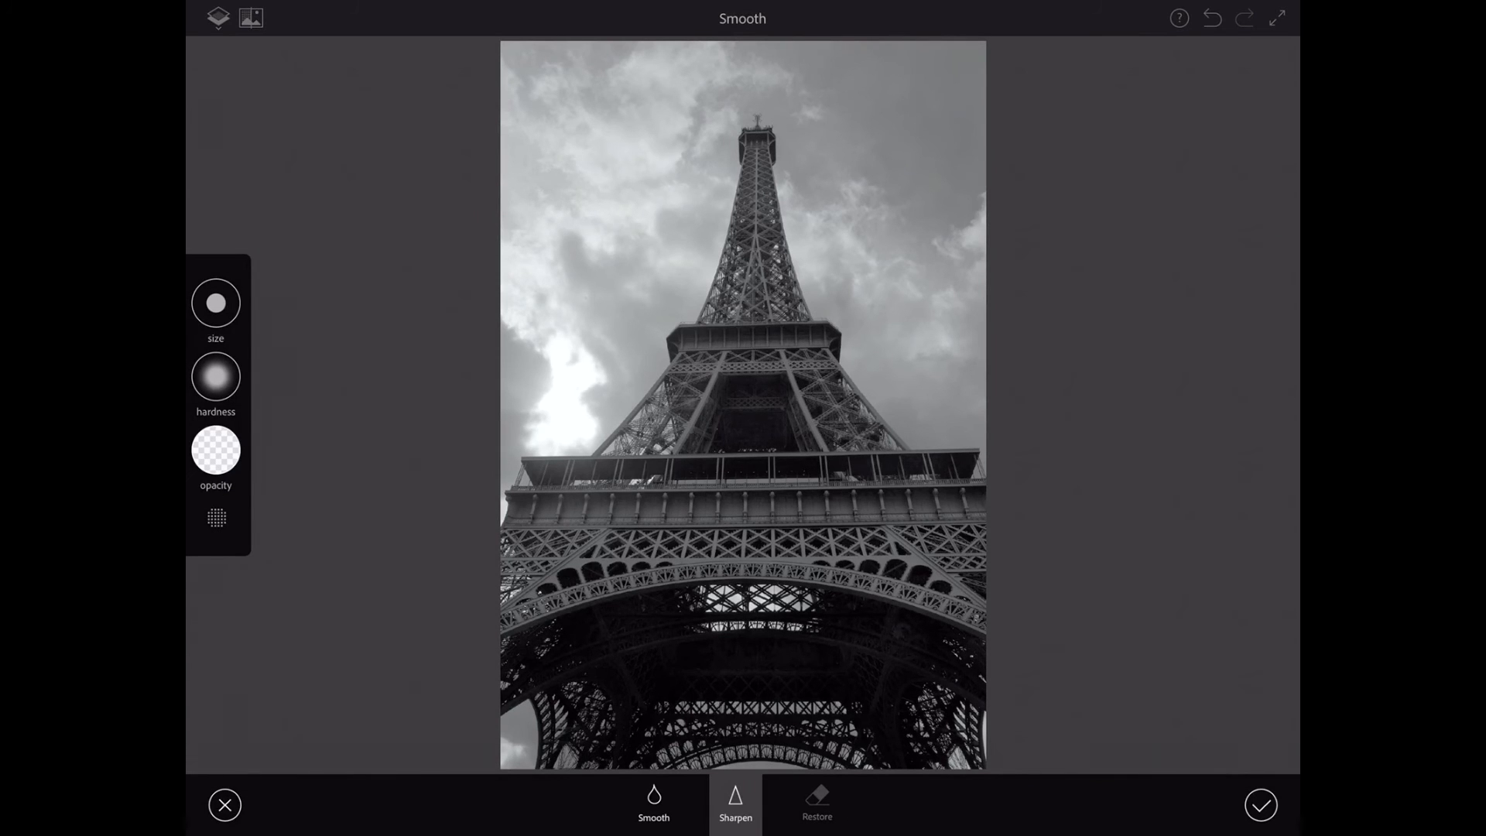
click(816, 803)
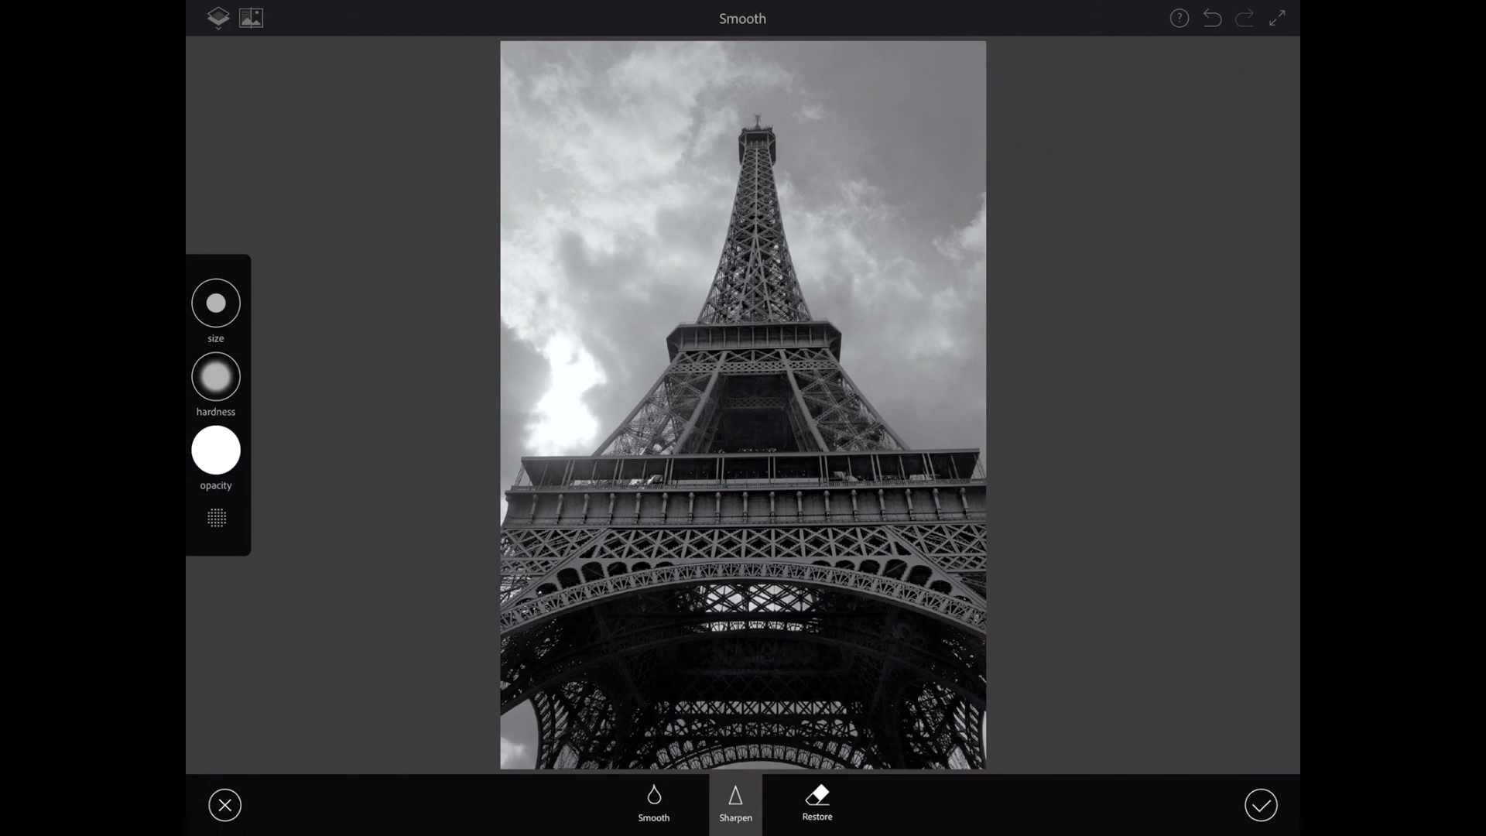
click(1260, 804)
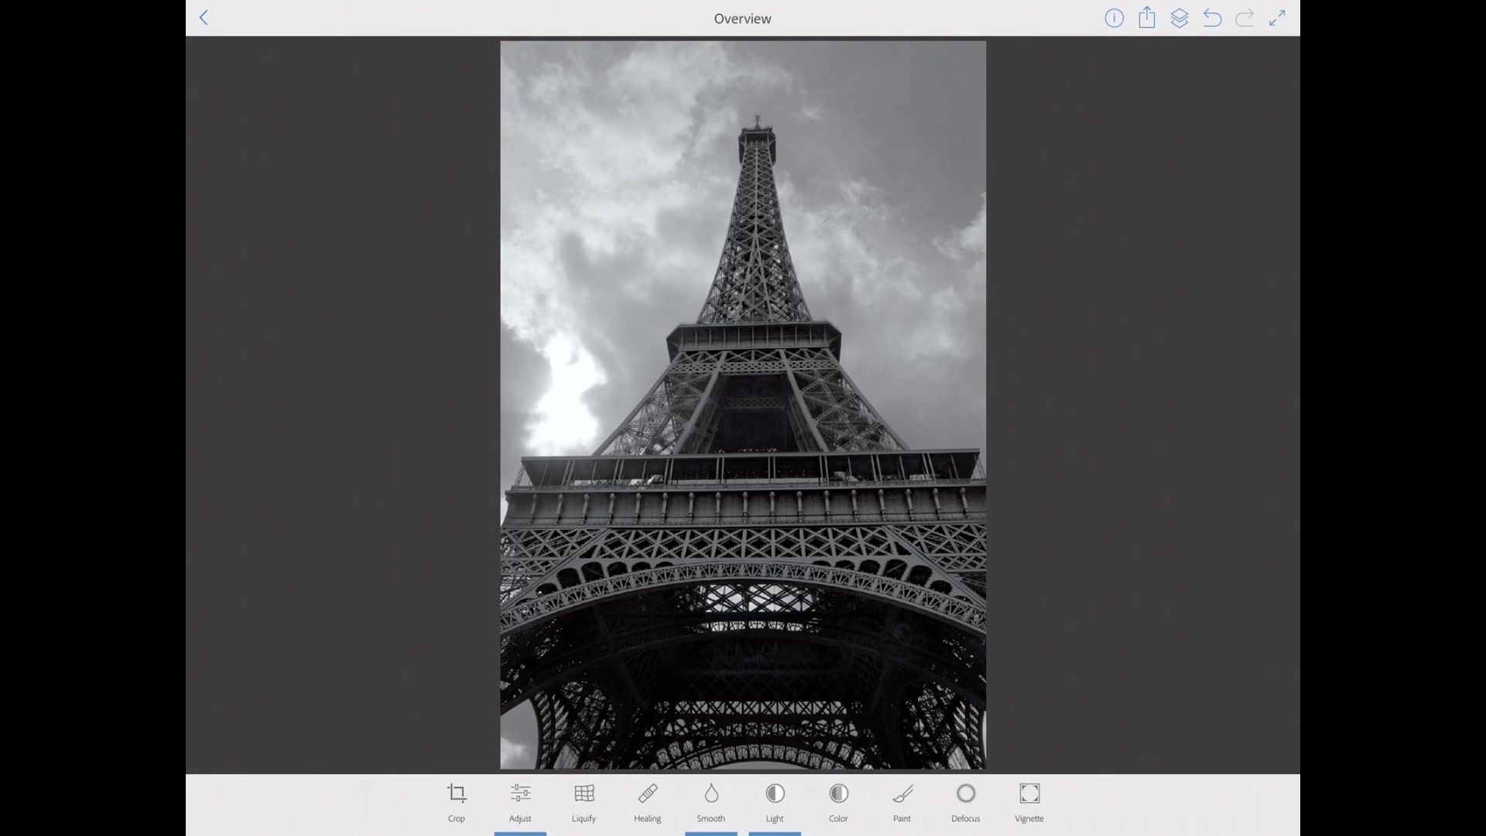
In Adjust, bring the exposure down to darken the photo.
click(520, 798)
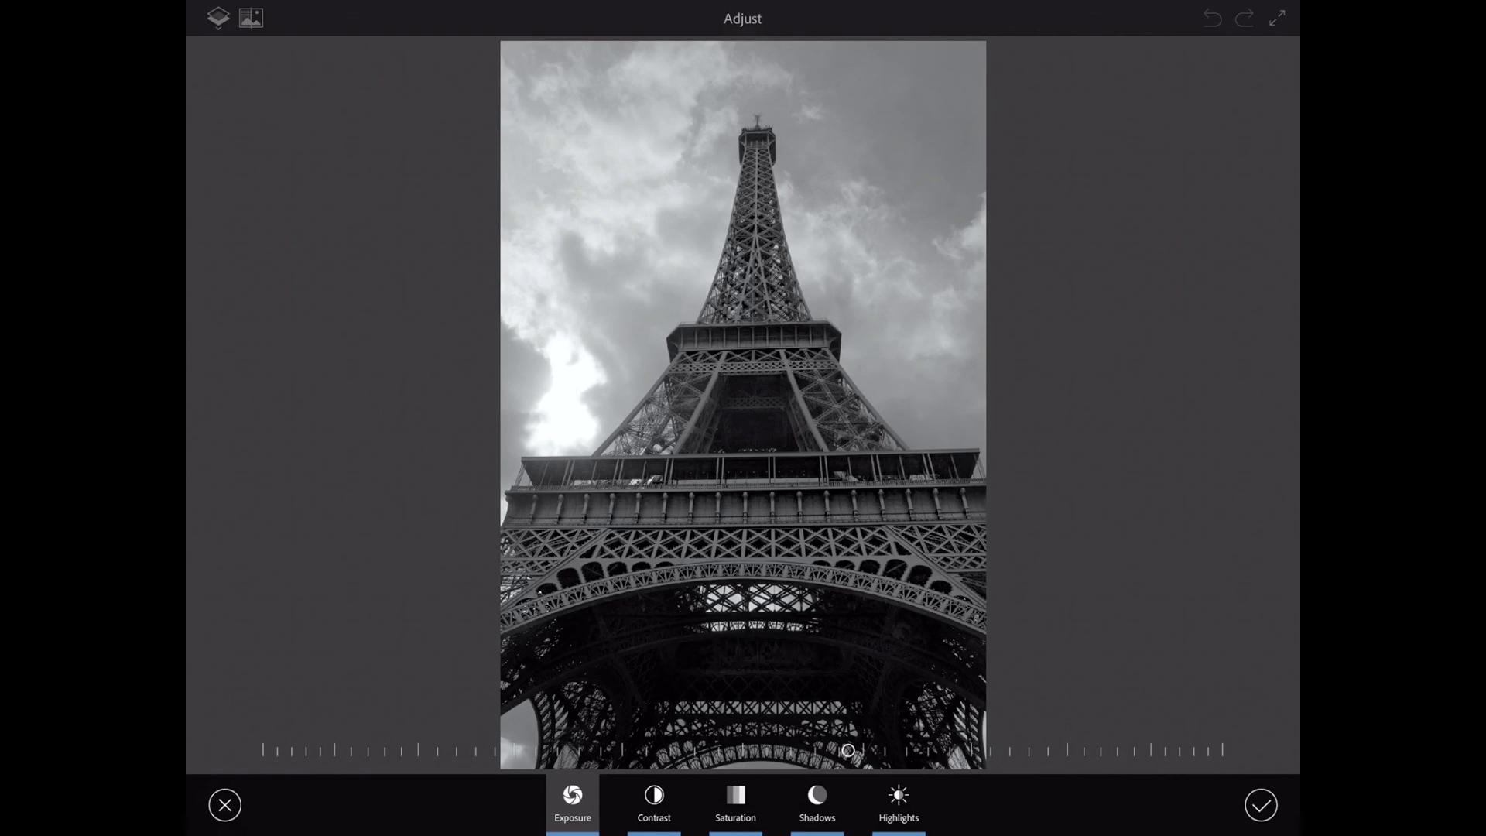
drag(847, 749, 977, 749)
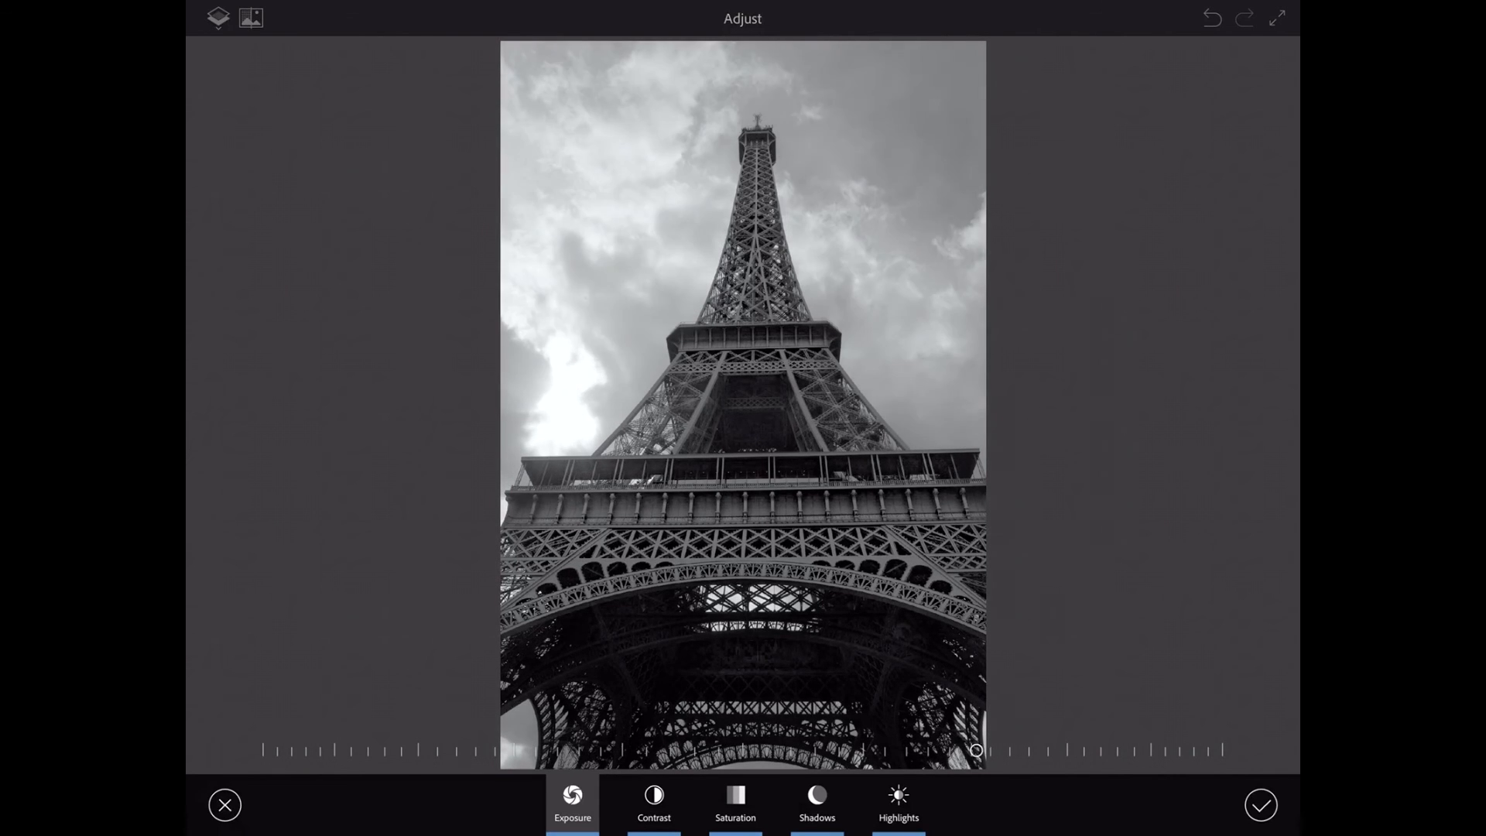
drag(976, 749, 715, 749)
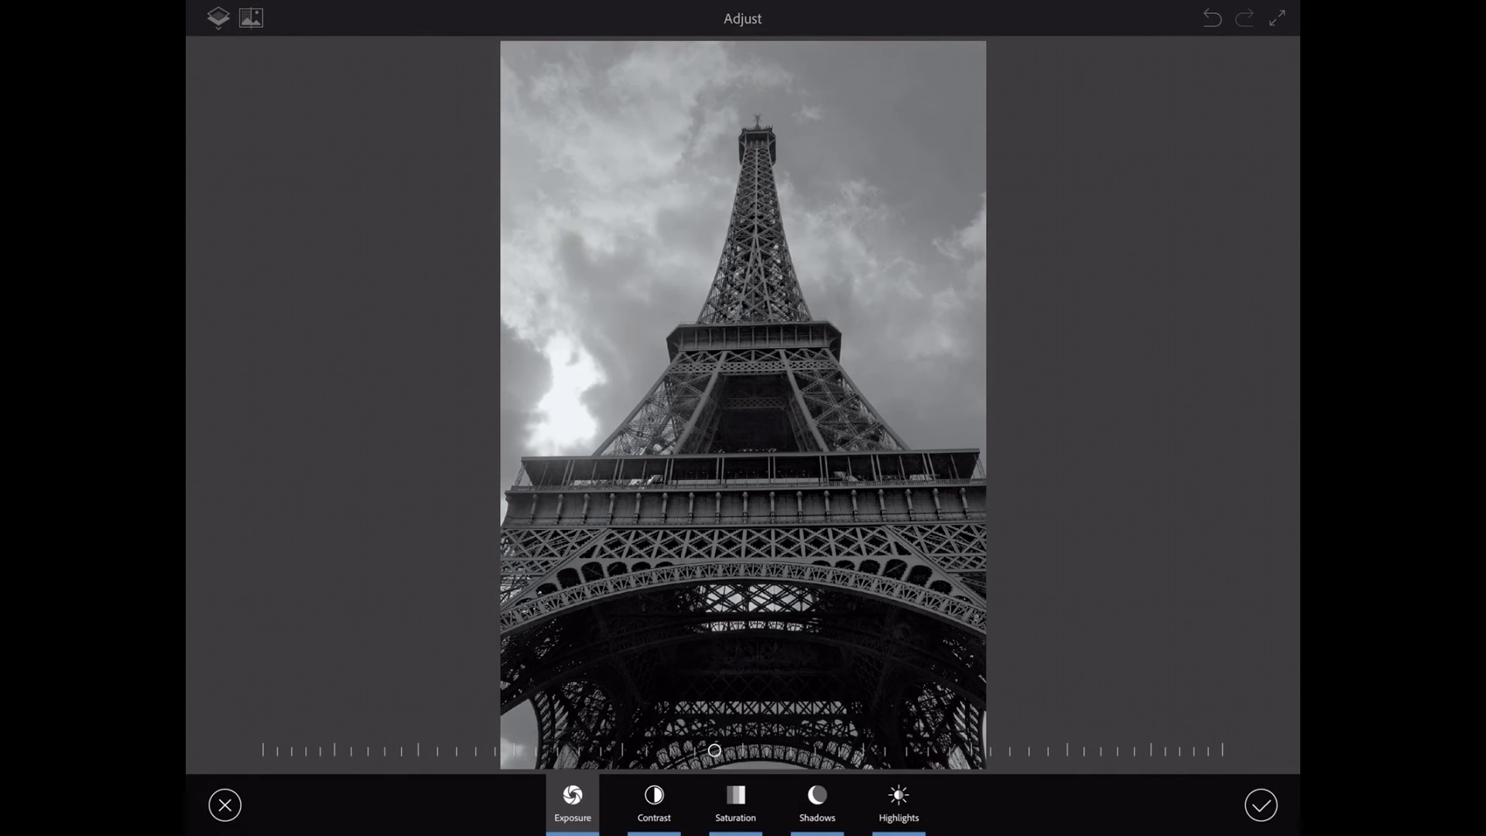
drag(716, 749, 643, 750)
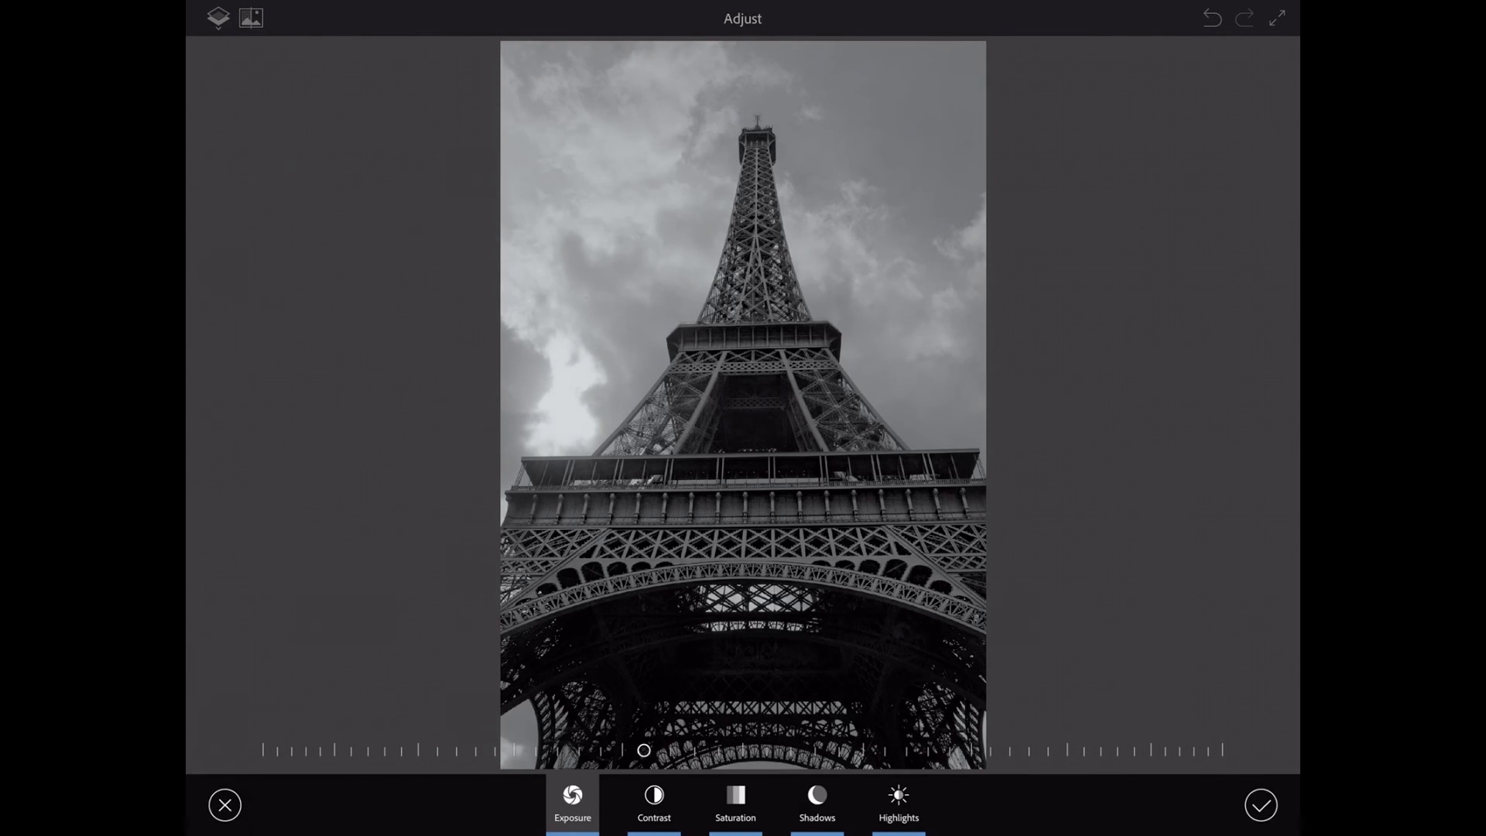
Lower the contrast, review shadows and highlights, and apply the tonal tweaks.
click(654, 803)
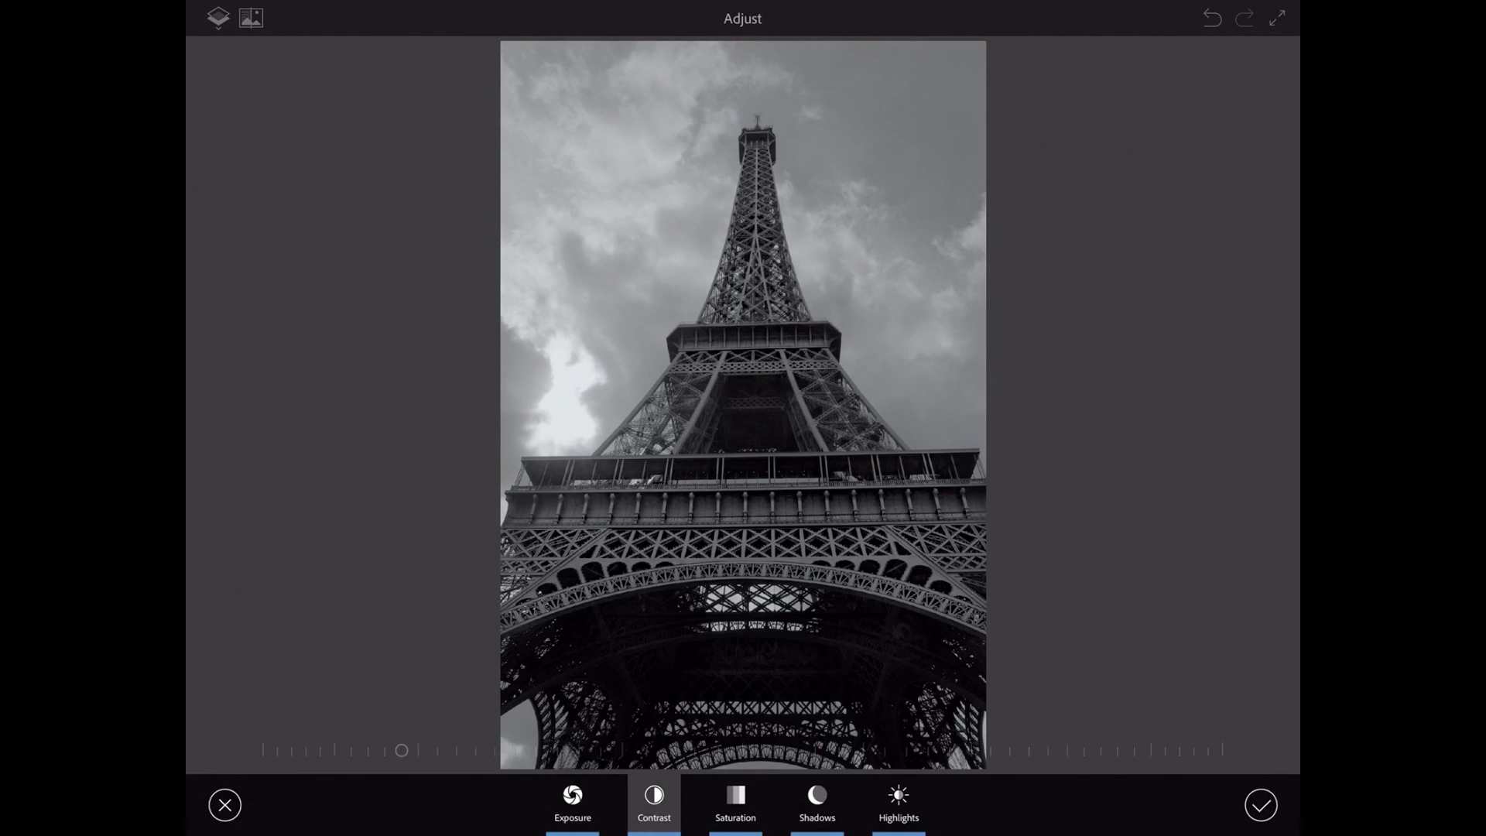
drag(402, 749, 540, 749)
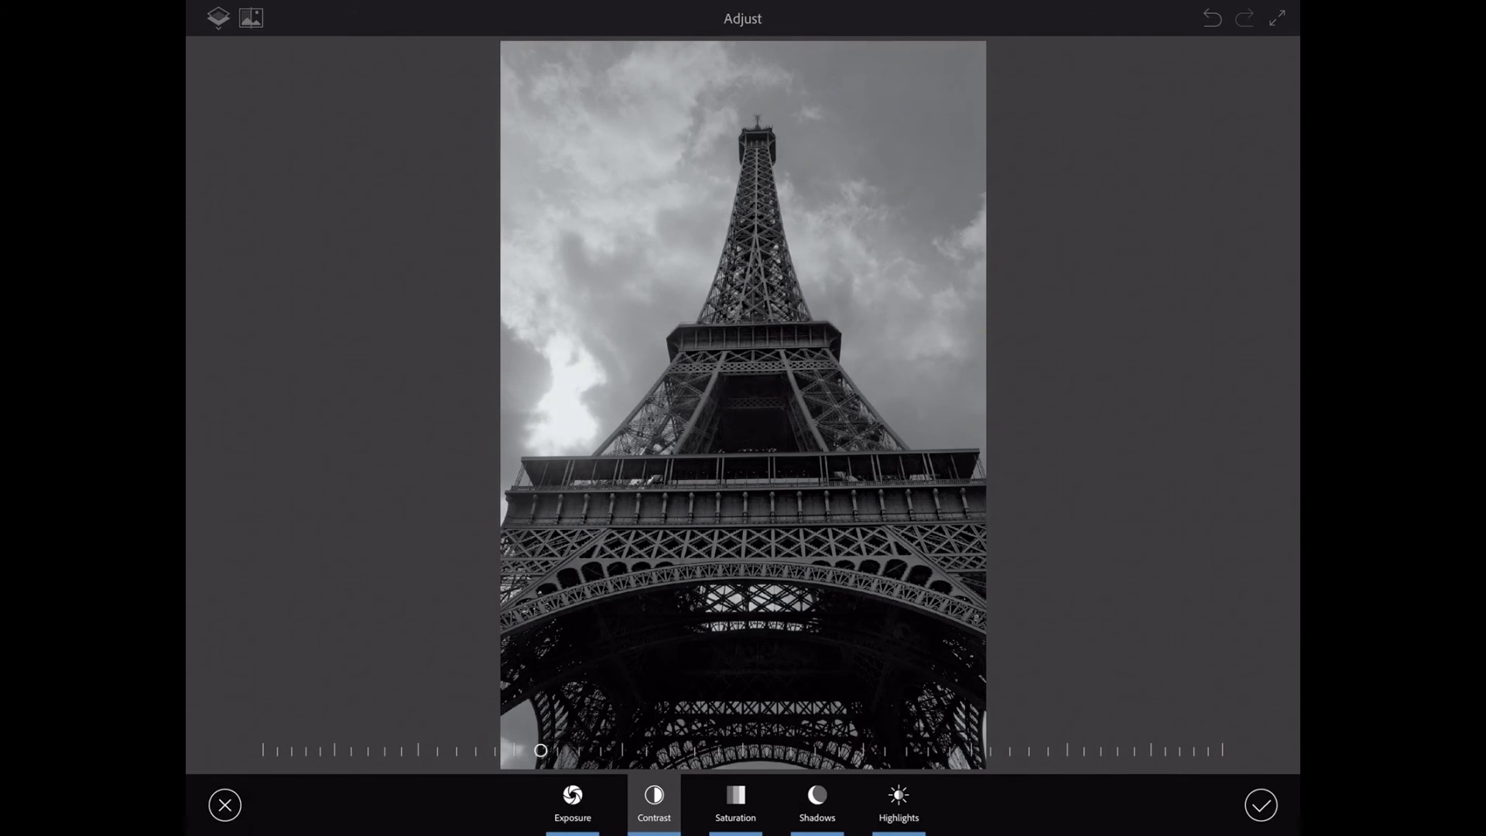
drag(542, 749, 514, 749)
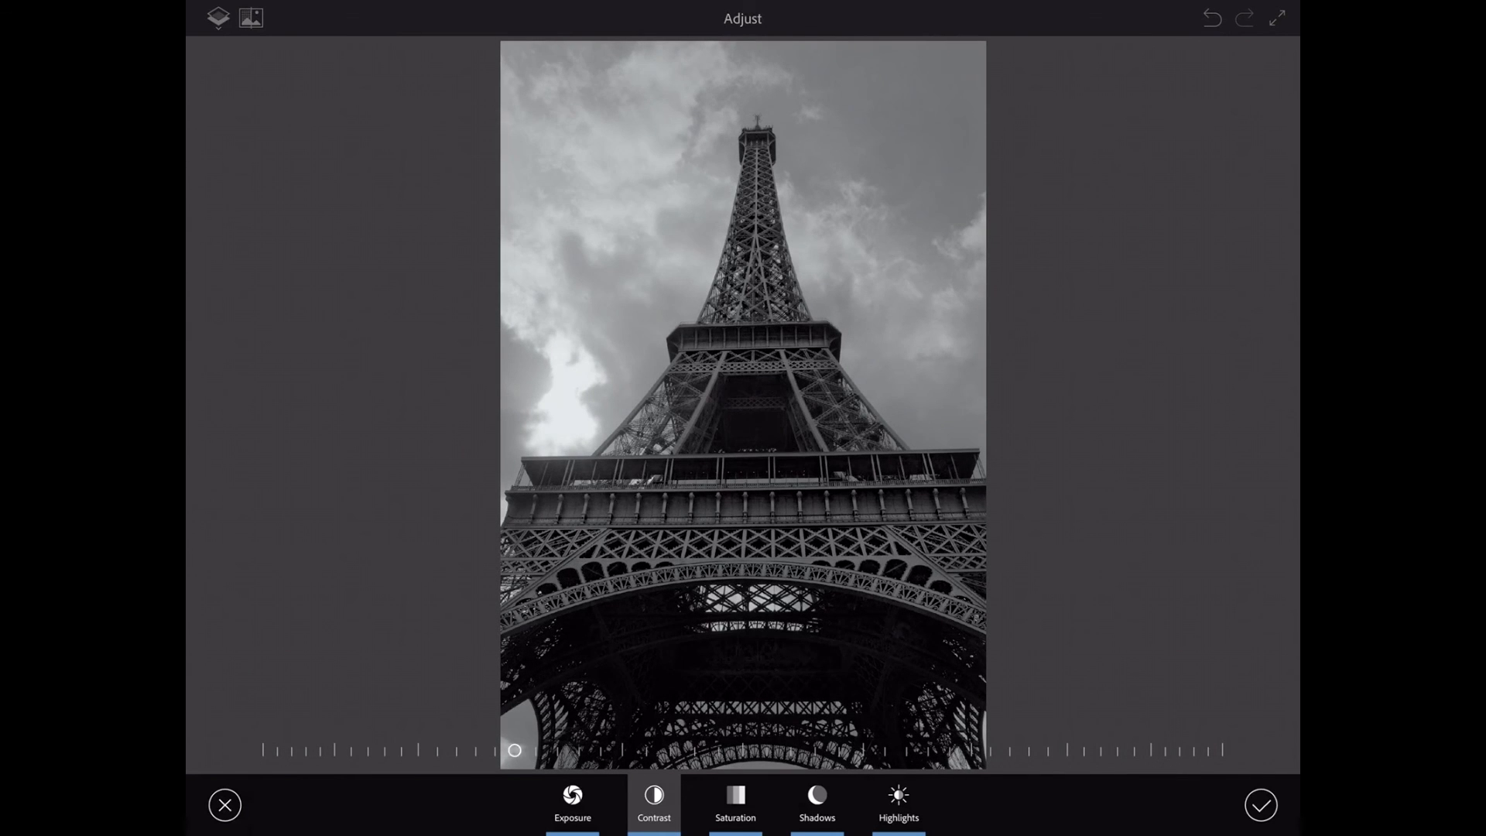
drag(514, 749, 393, 749)
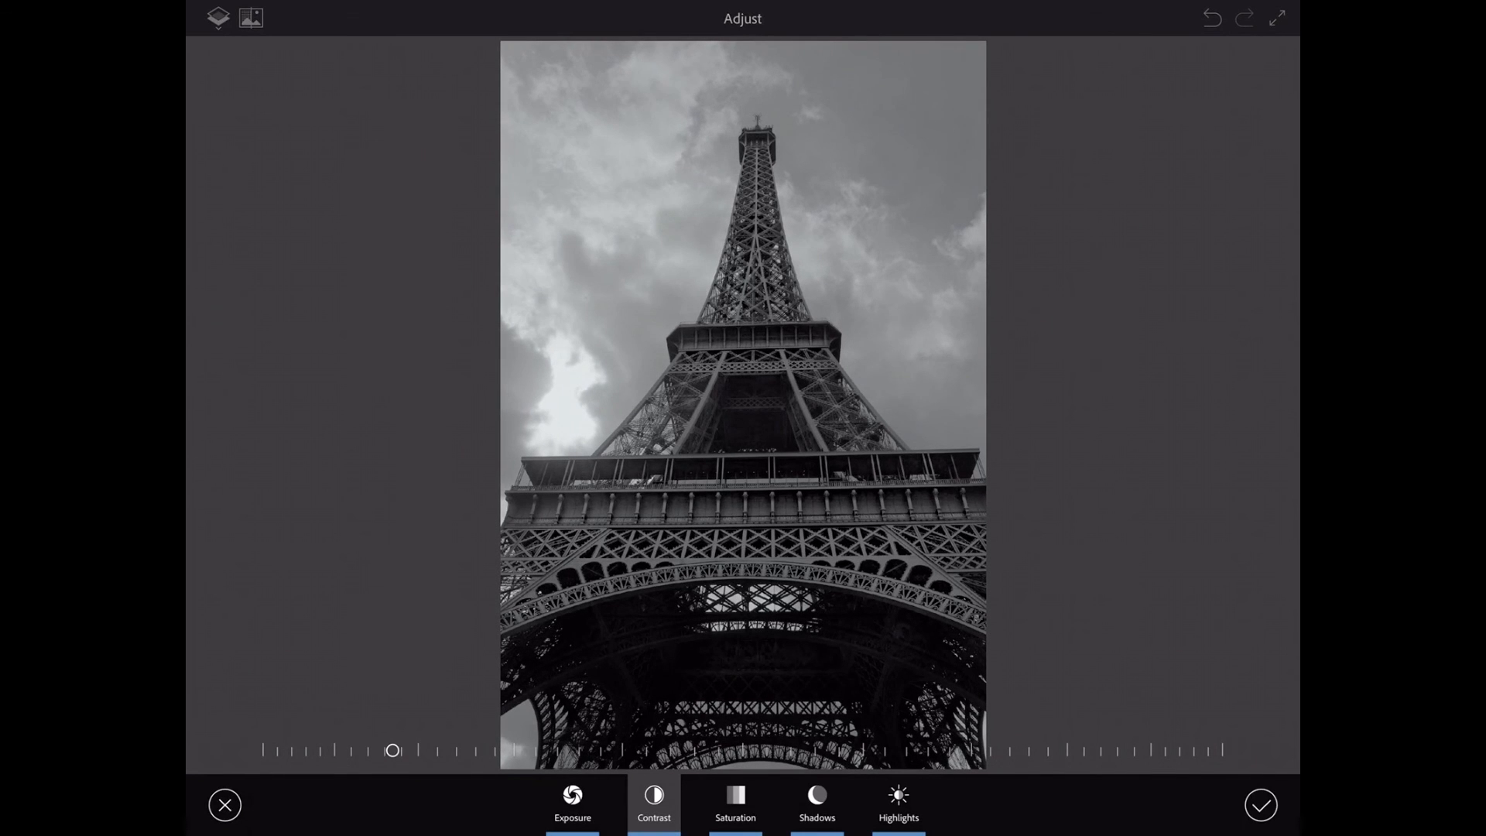
click(817, 803)
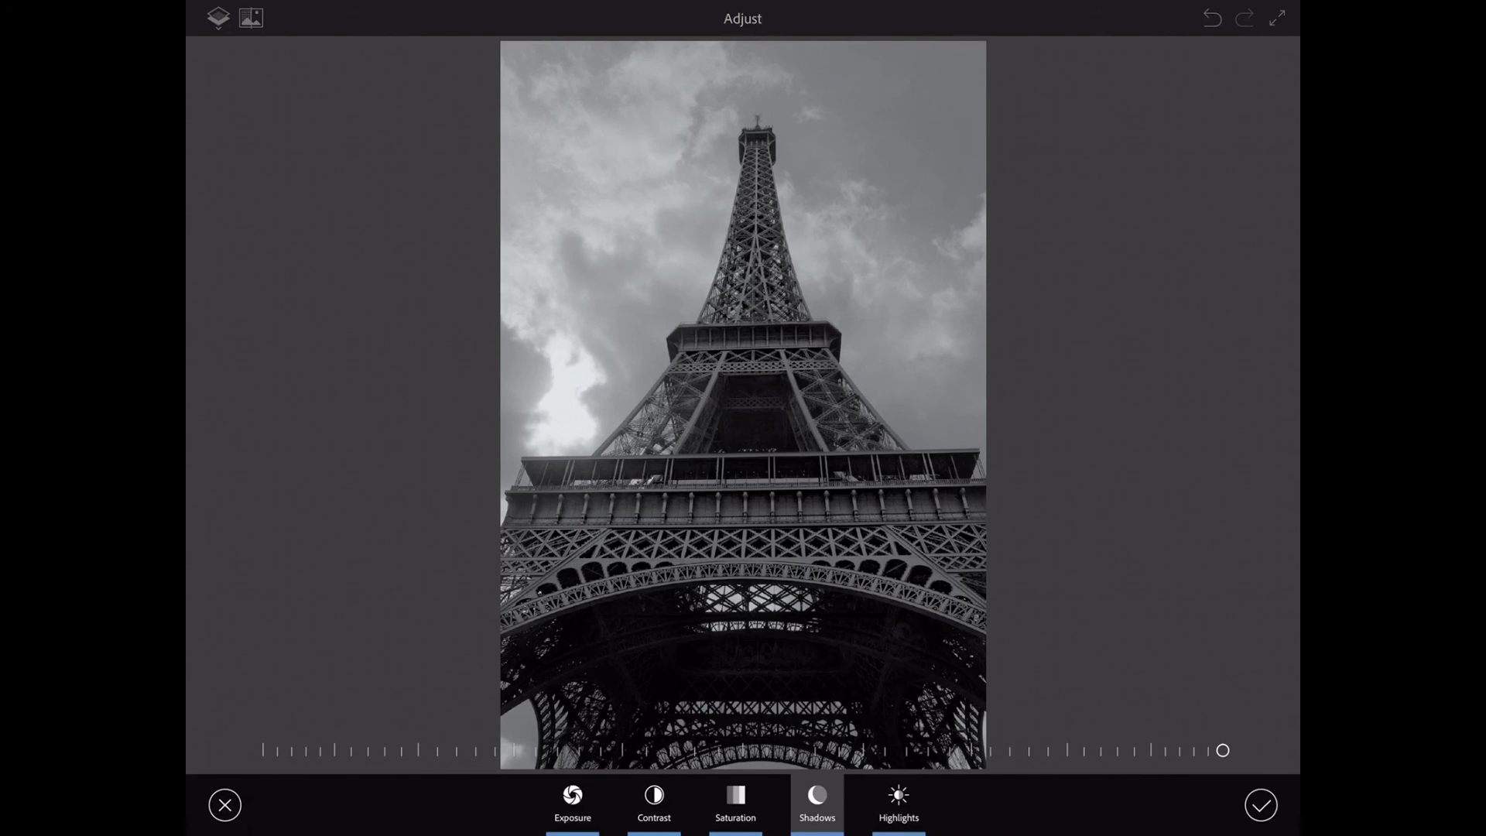
click(896, 804)
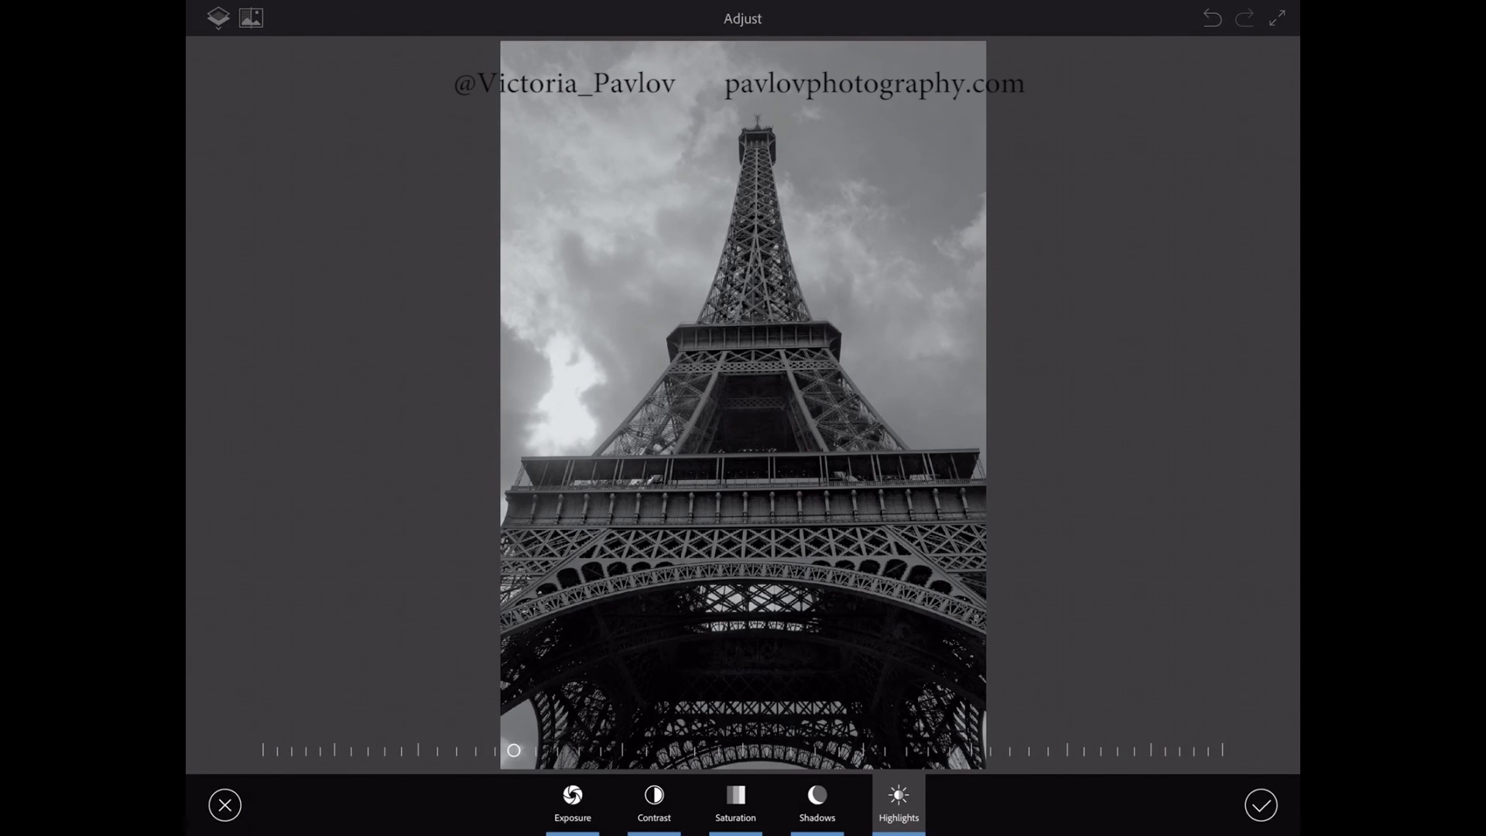
click(1260, 805)
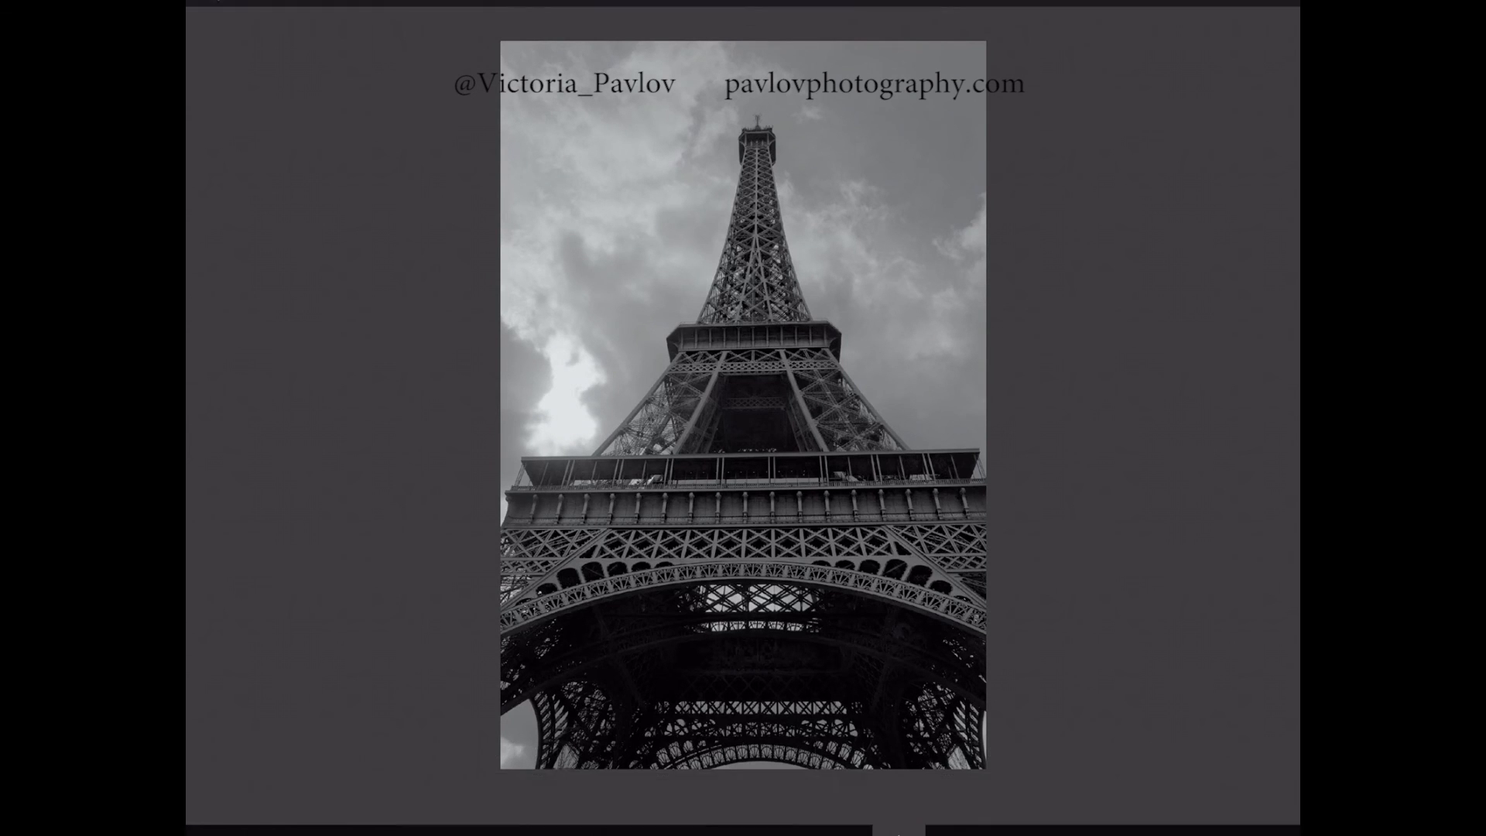